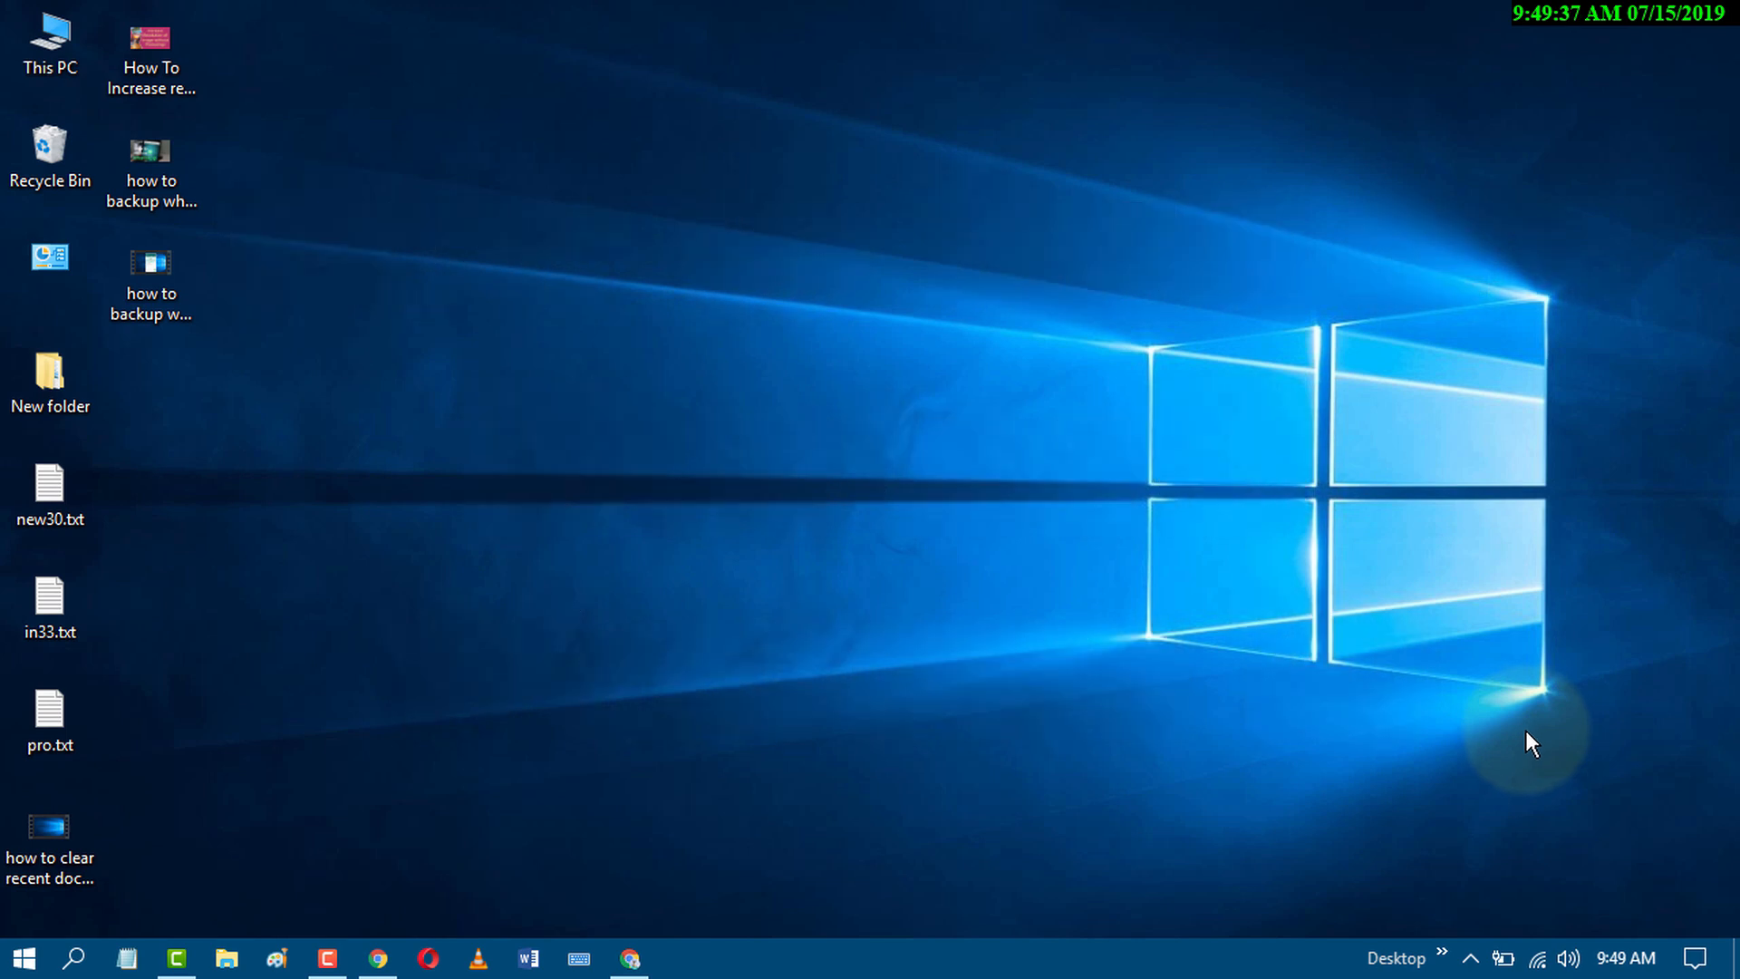
mouse_move(1449, 741)
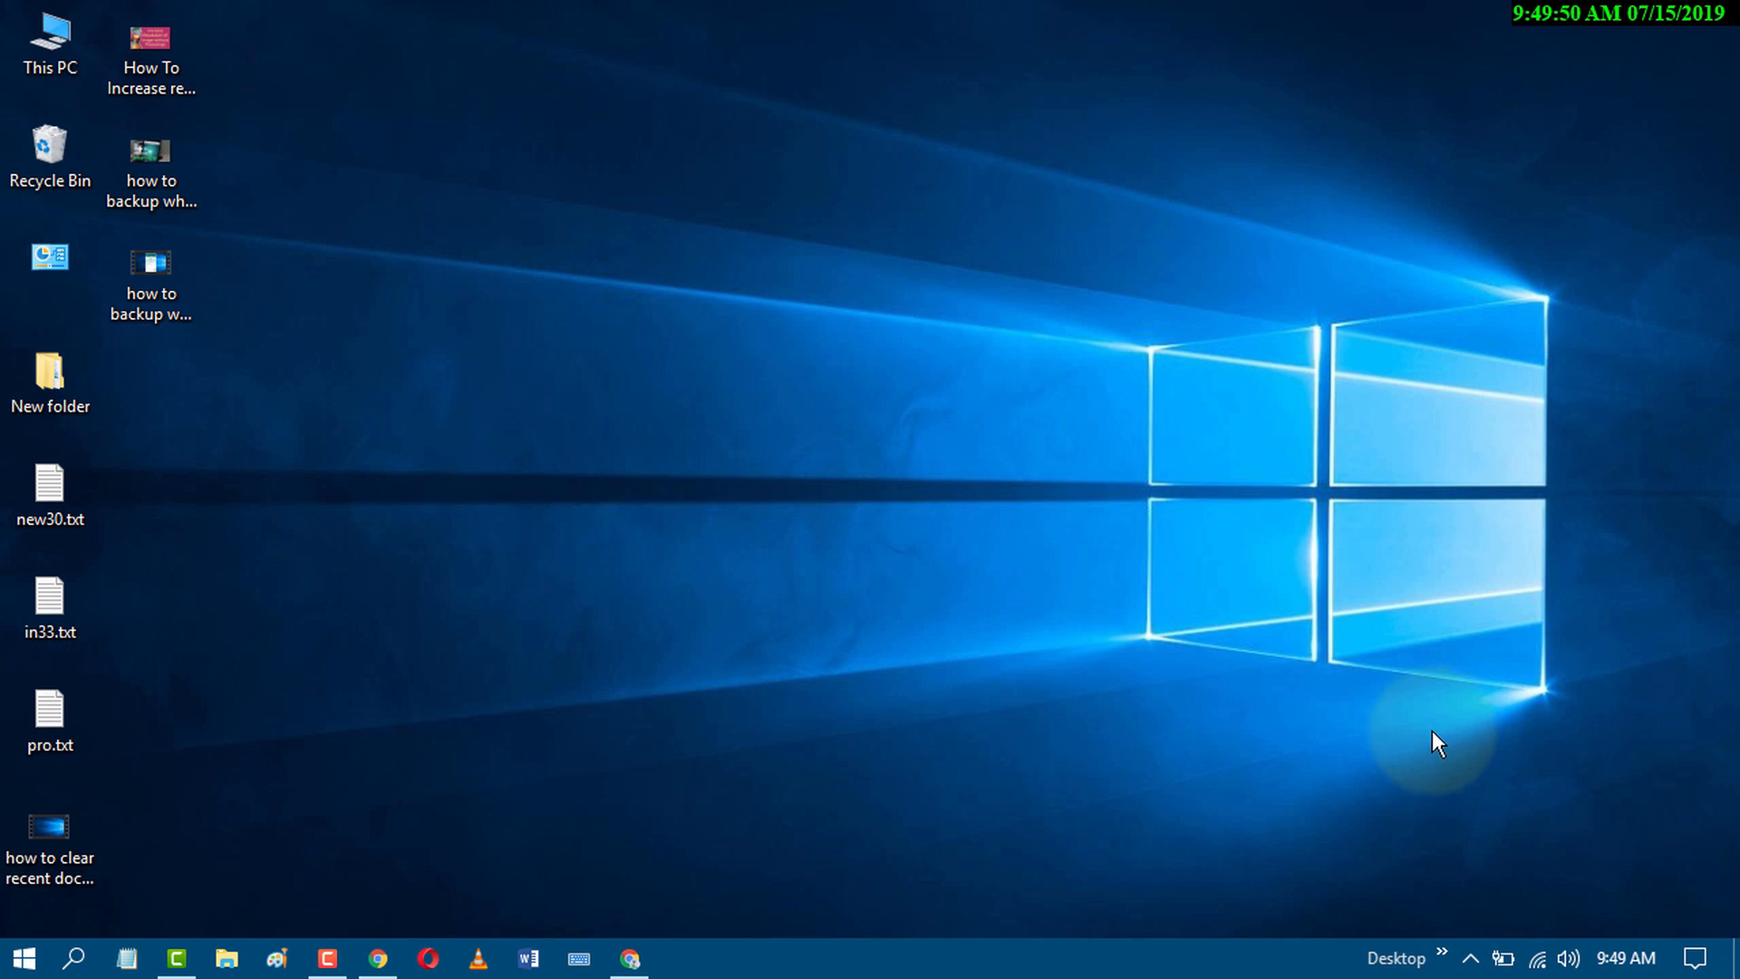
mouse_move(1715, 926)
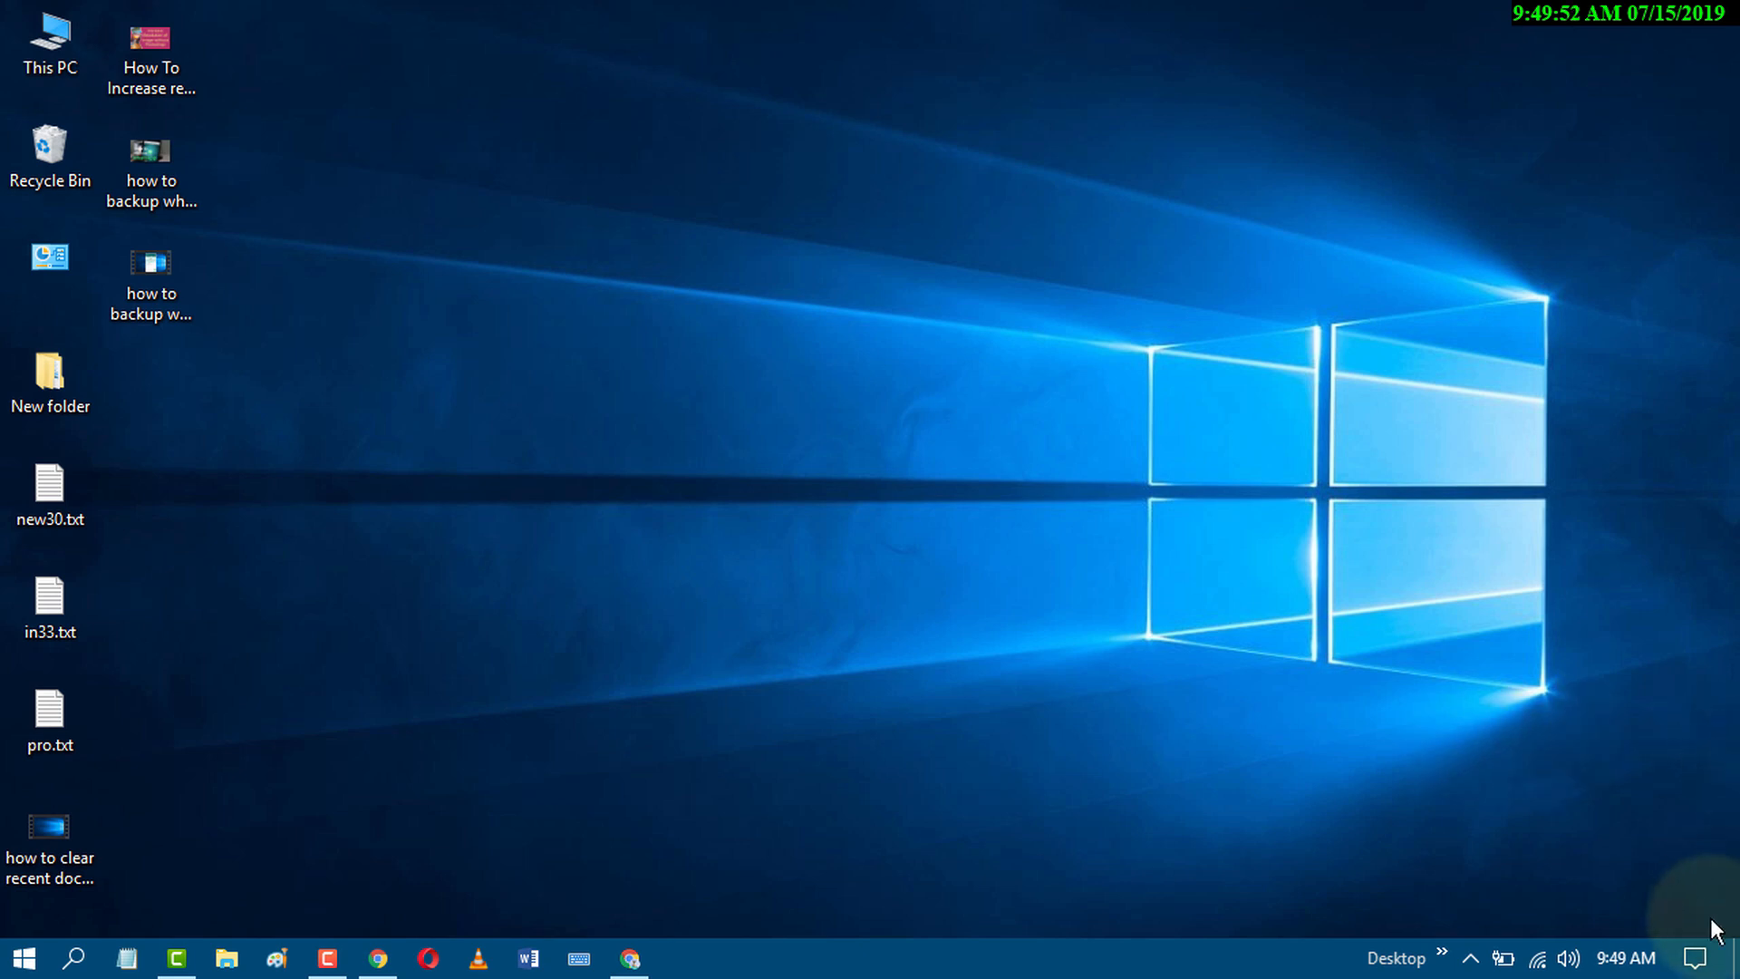
mouse_move(1610, 770)
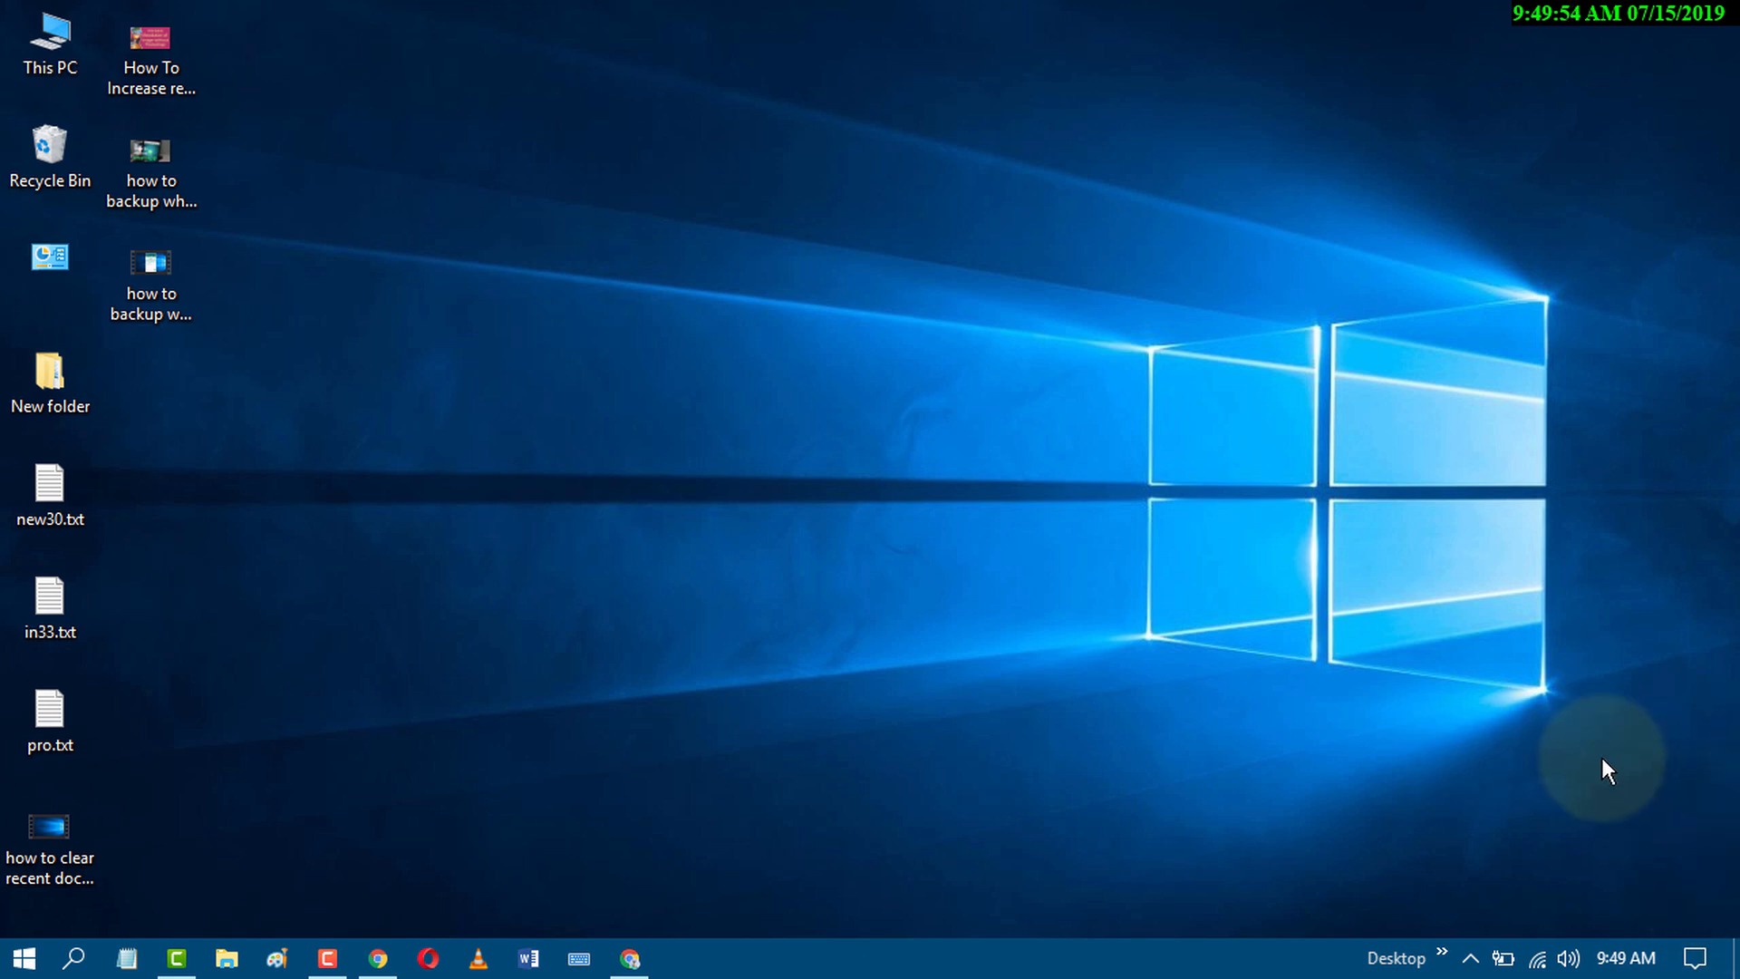
mouse_move(1713, 936)
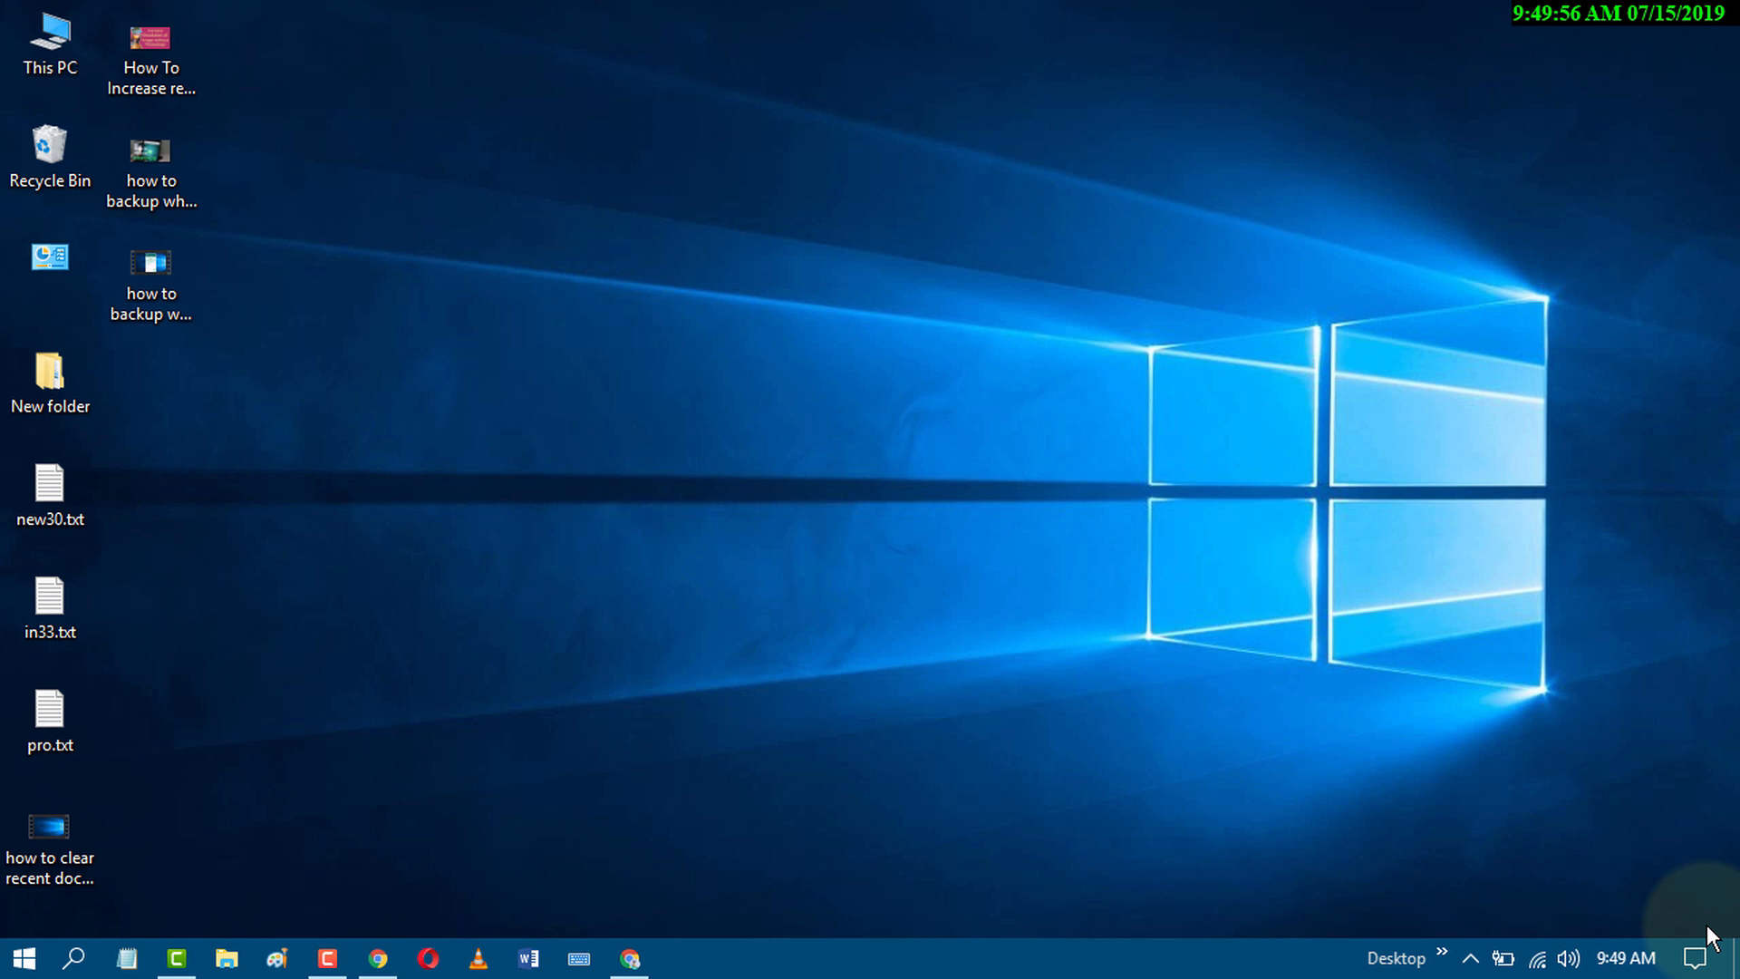
mouse_move(1710, 958)
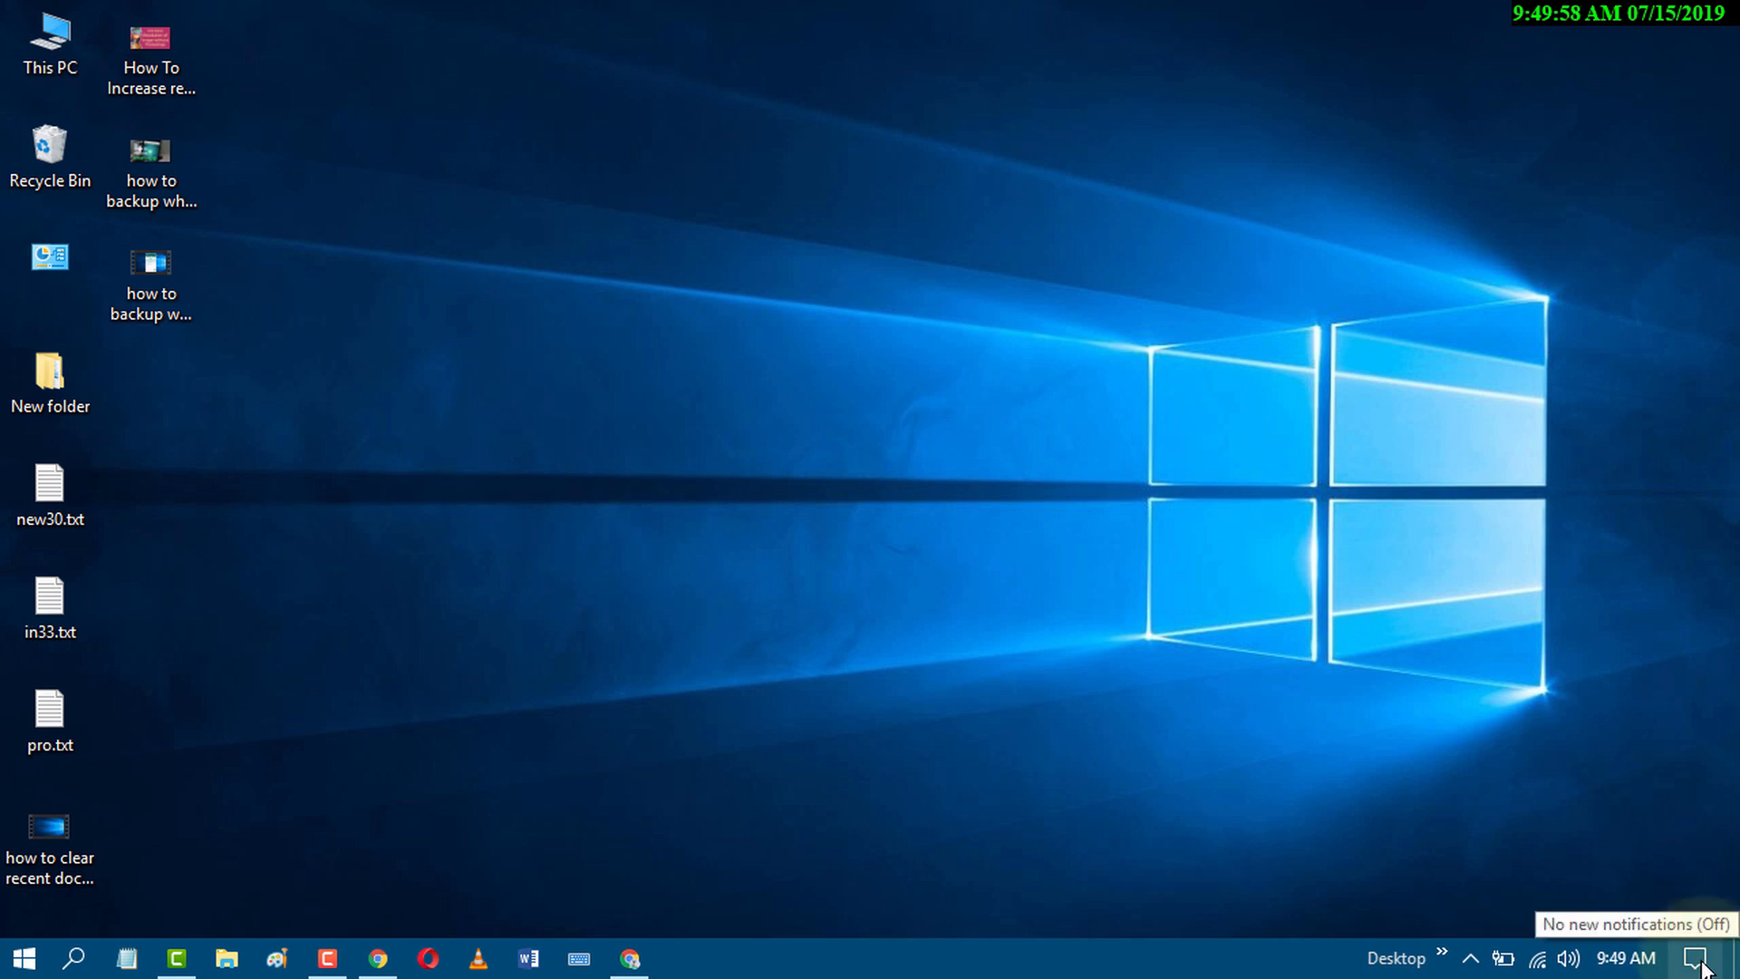
- Flip the Bluetooth quick-action tile off and on repeatedly, leaving Bluetooth off
click(1719, 958)
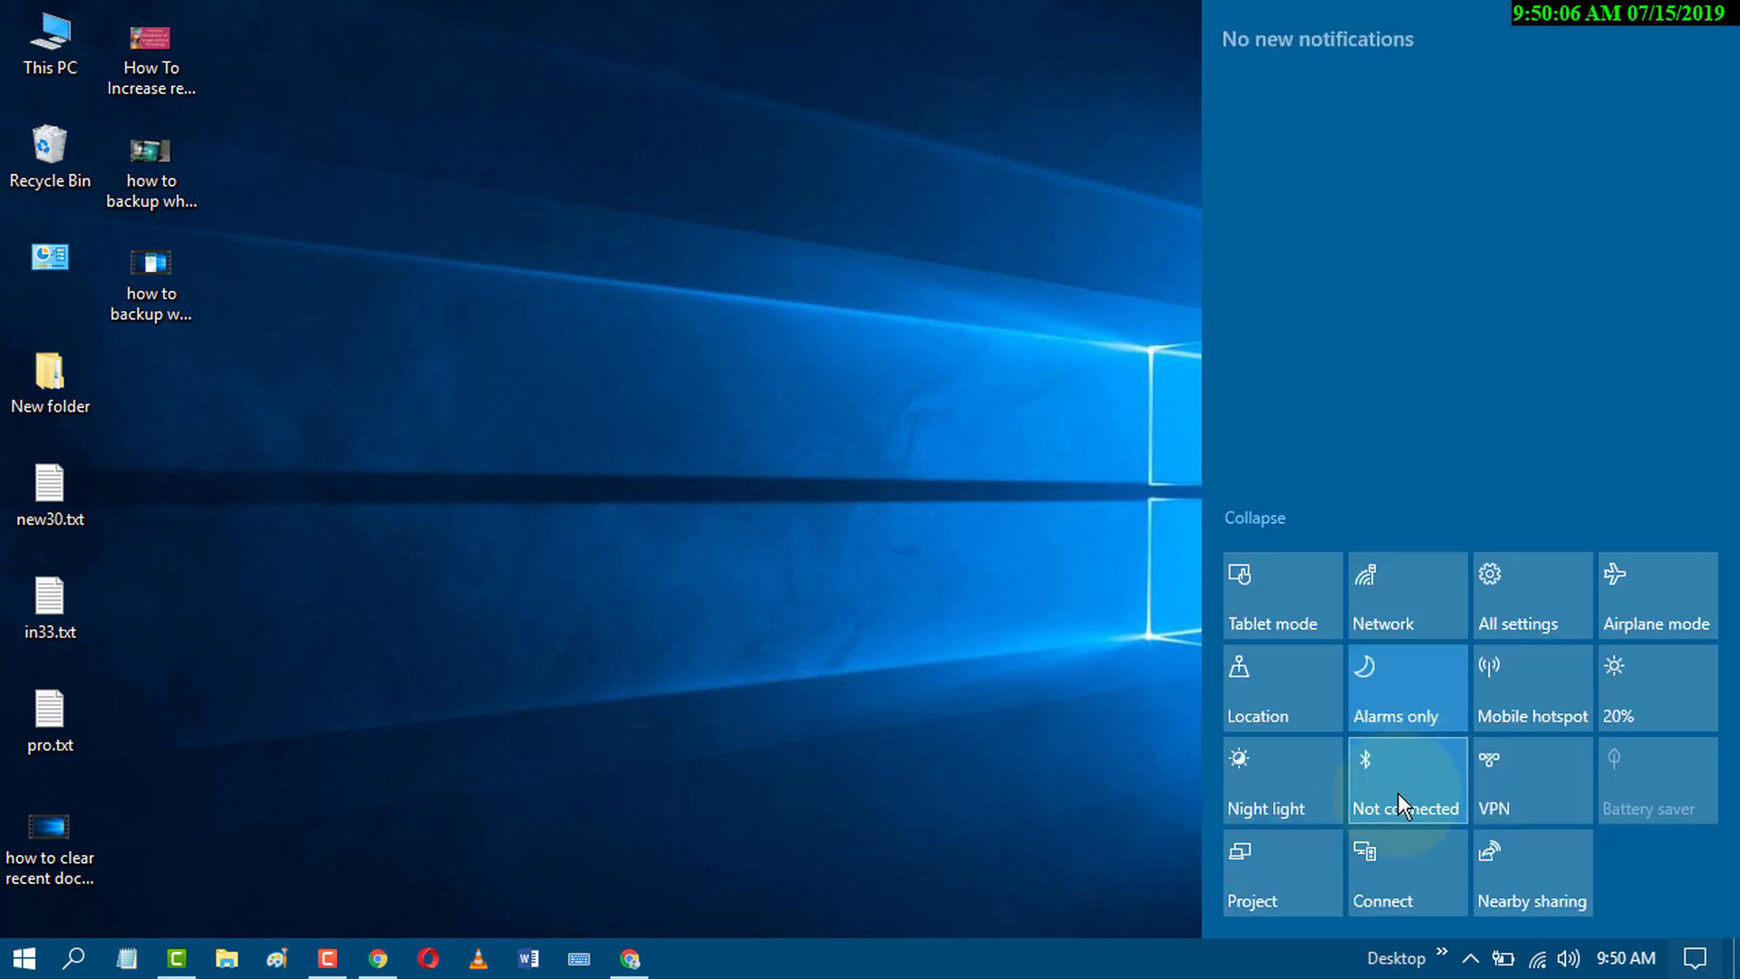
click(1407, 780)
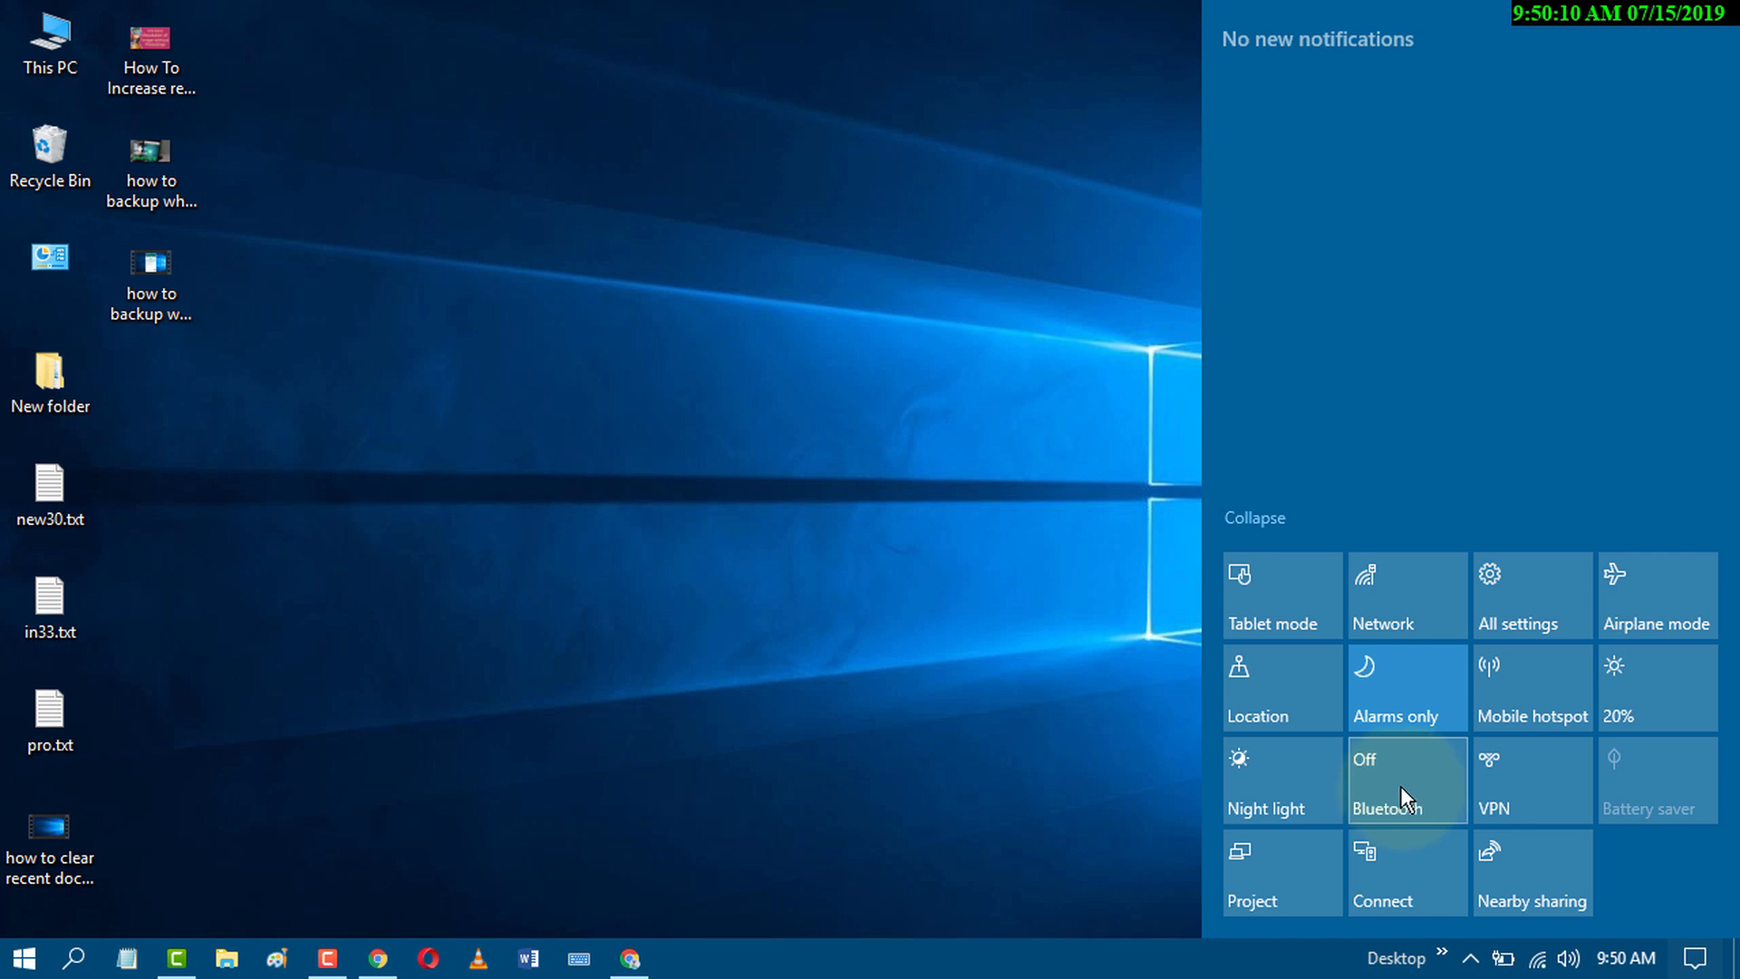
click(1407, 780)
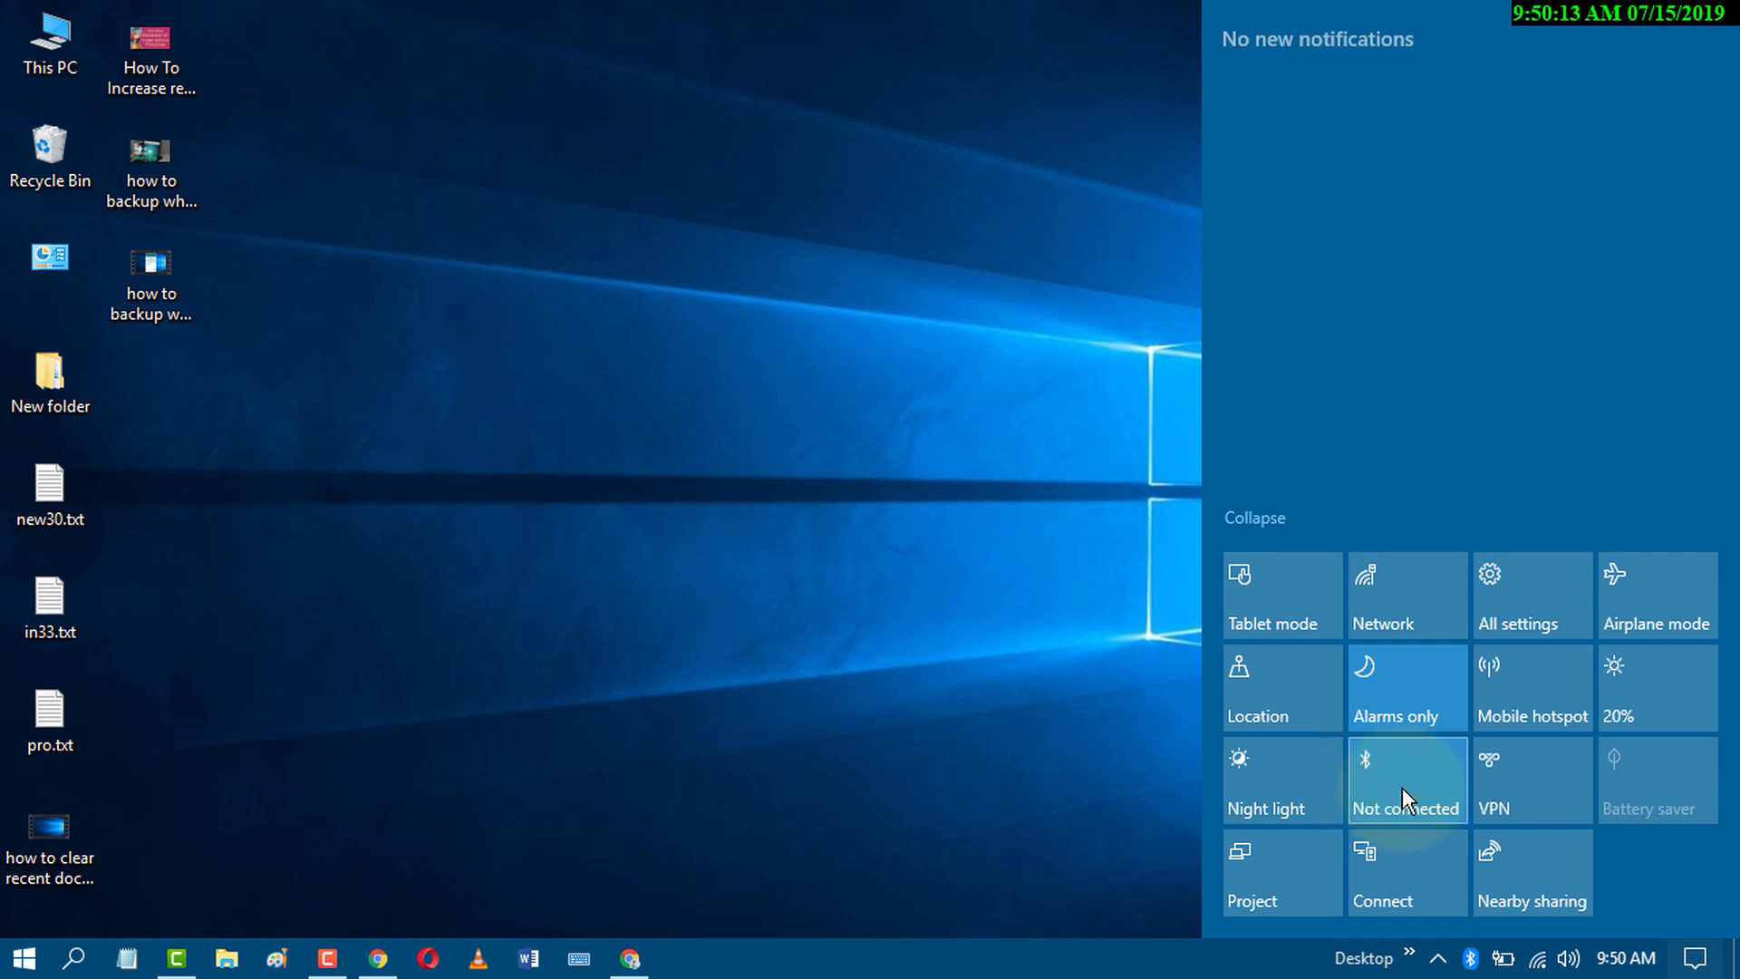
click(1407, 780)
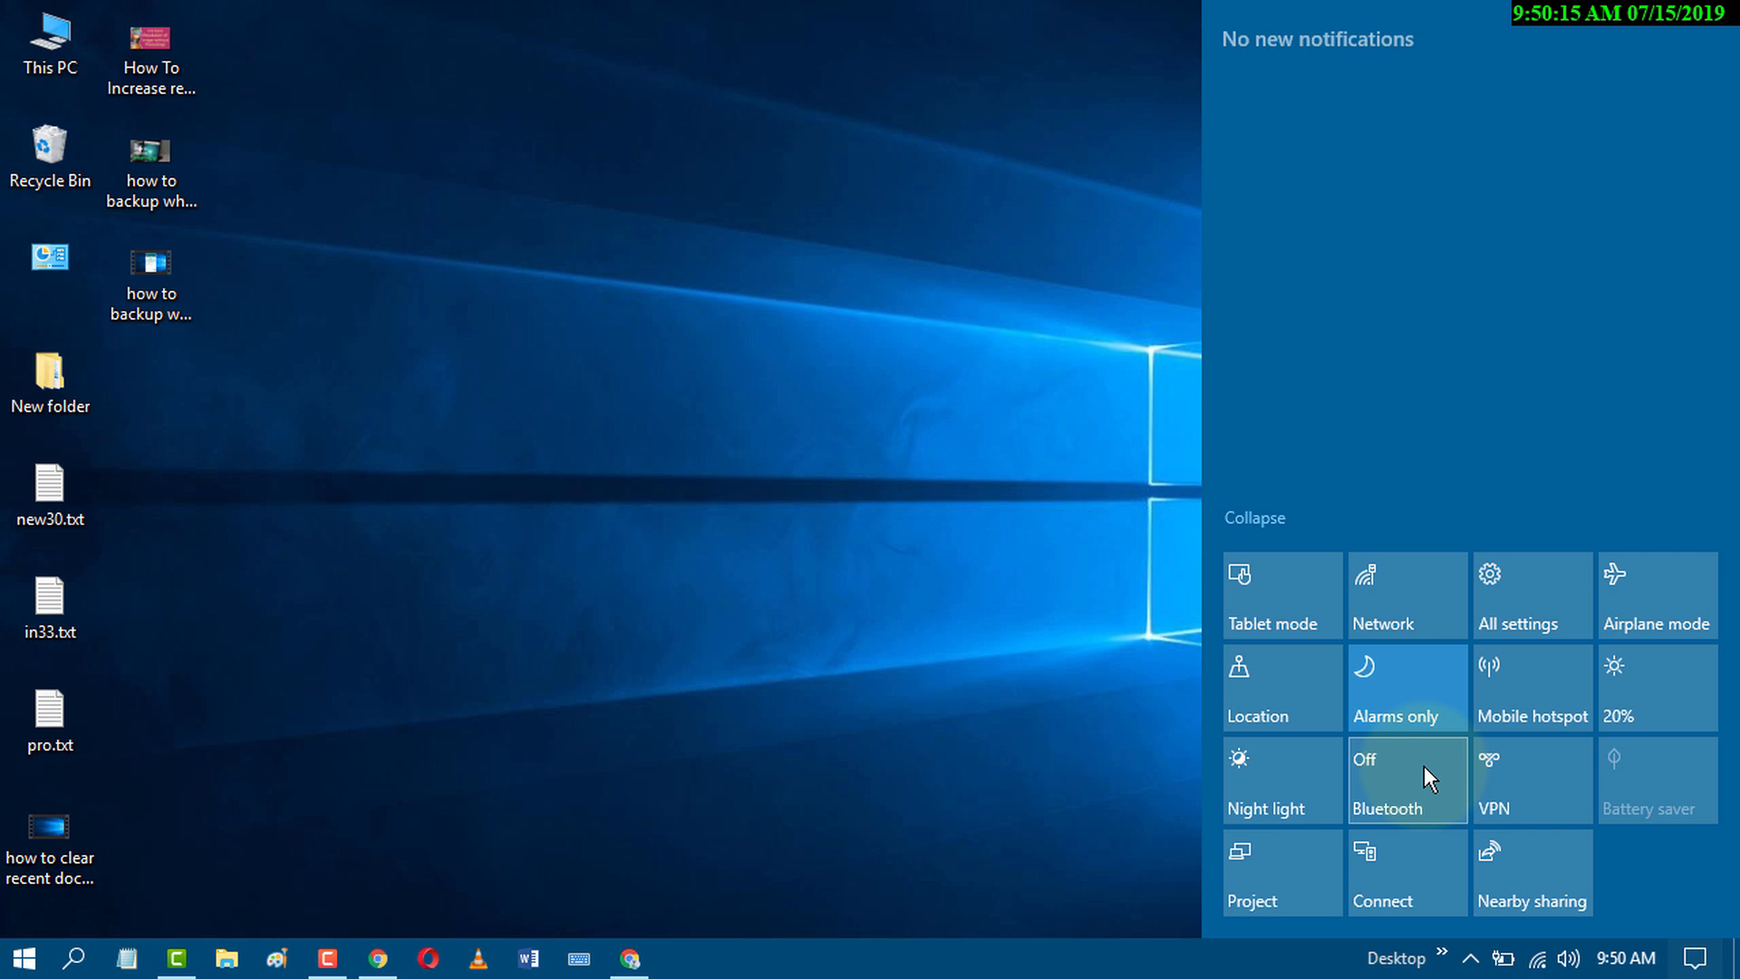
click(1407, 780)
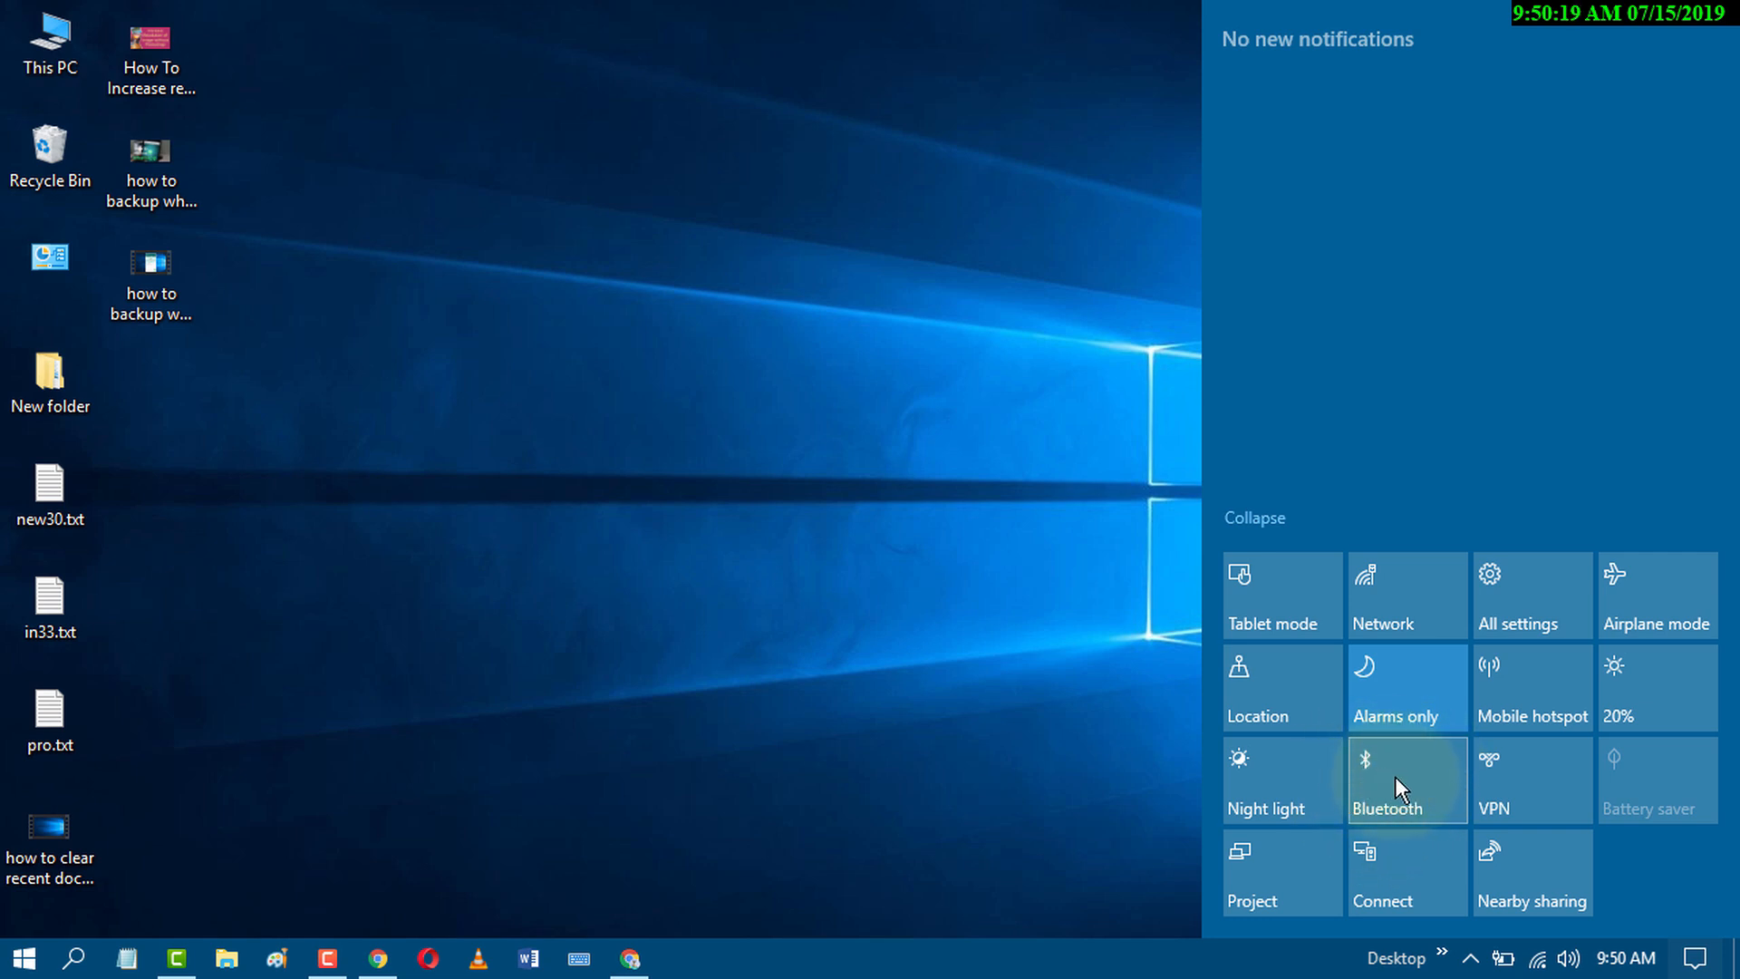
click(869, 653)
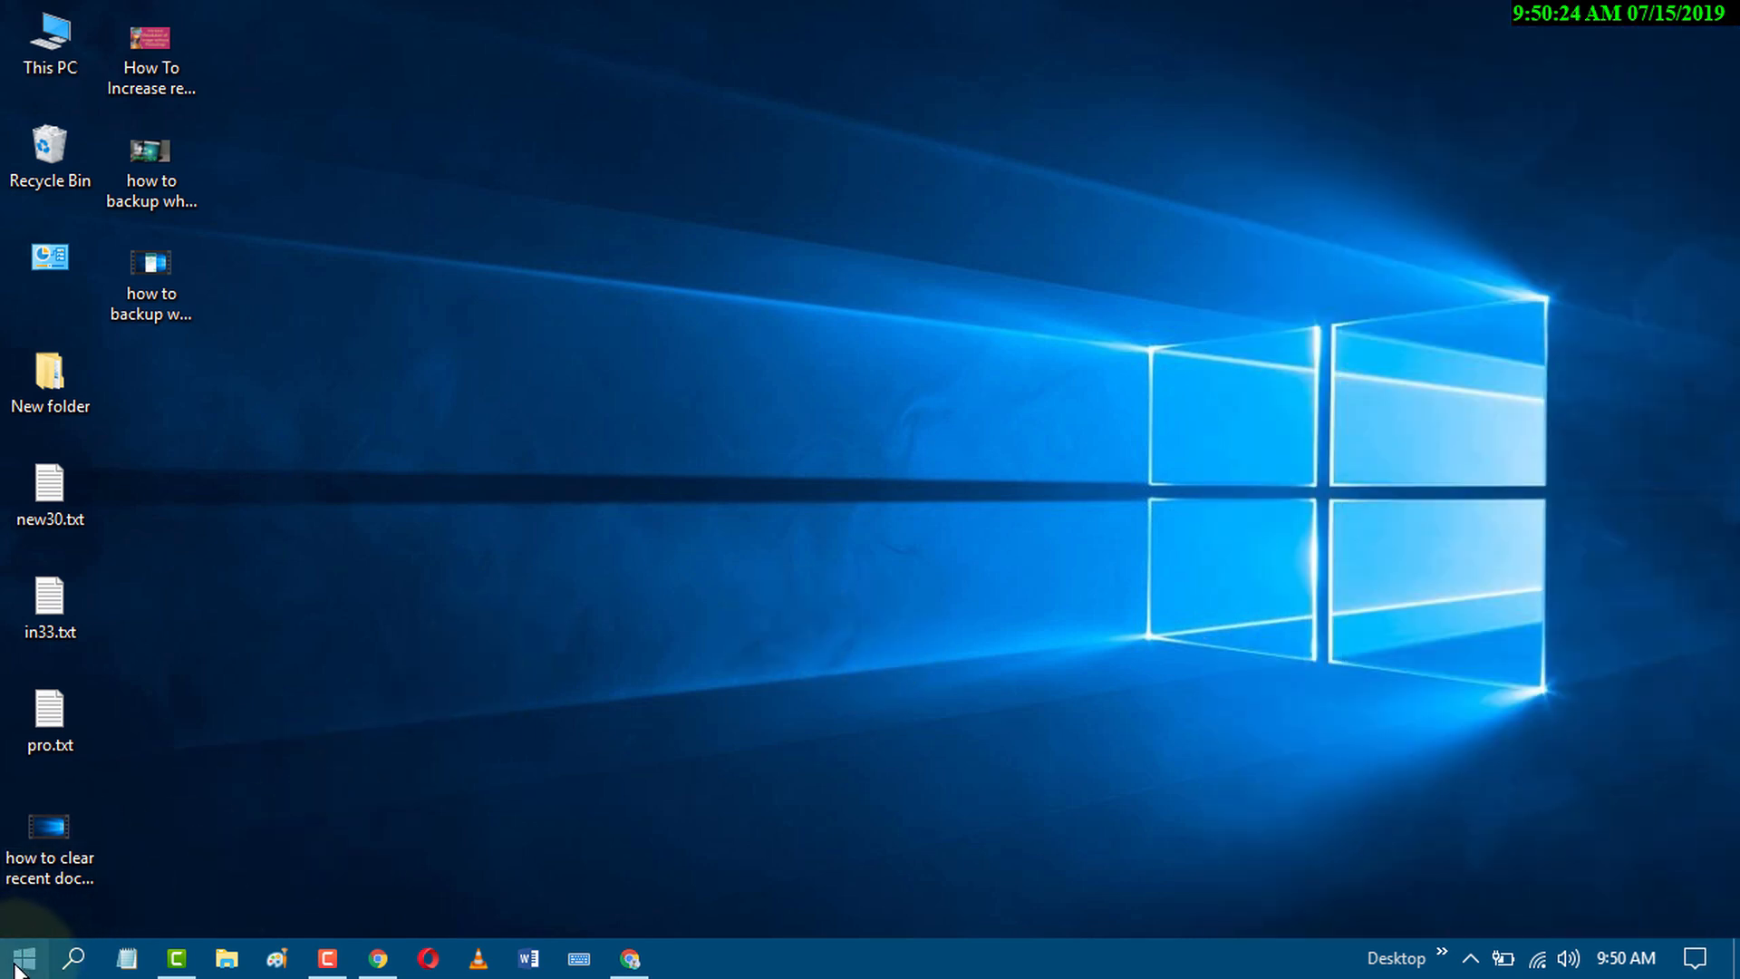
- Reach Settings > Devices from Start and flip the Bluetooth switch there
click(21, 957)
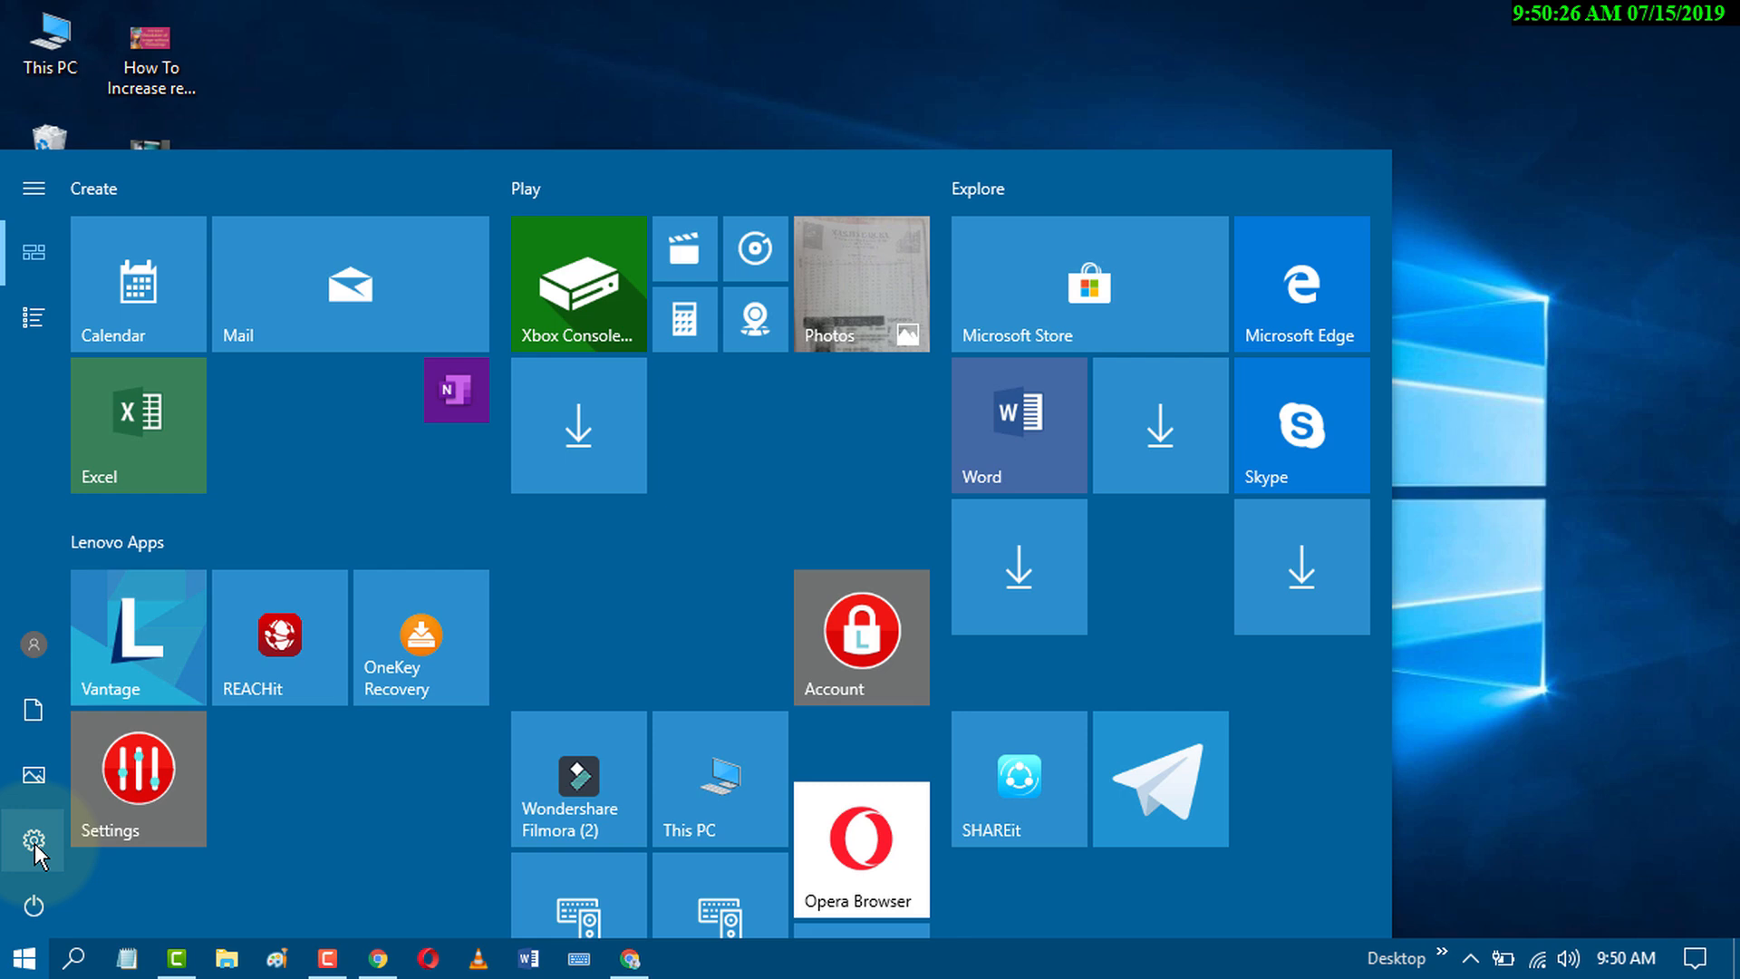
mouse_move(32, 852)
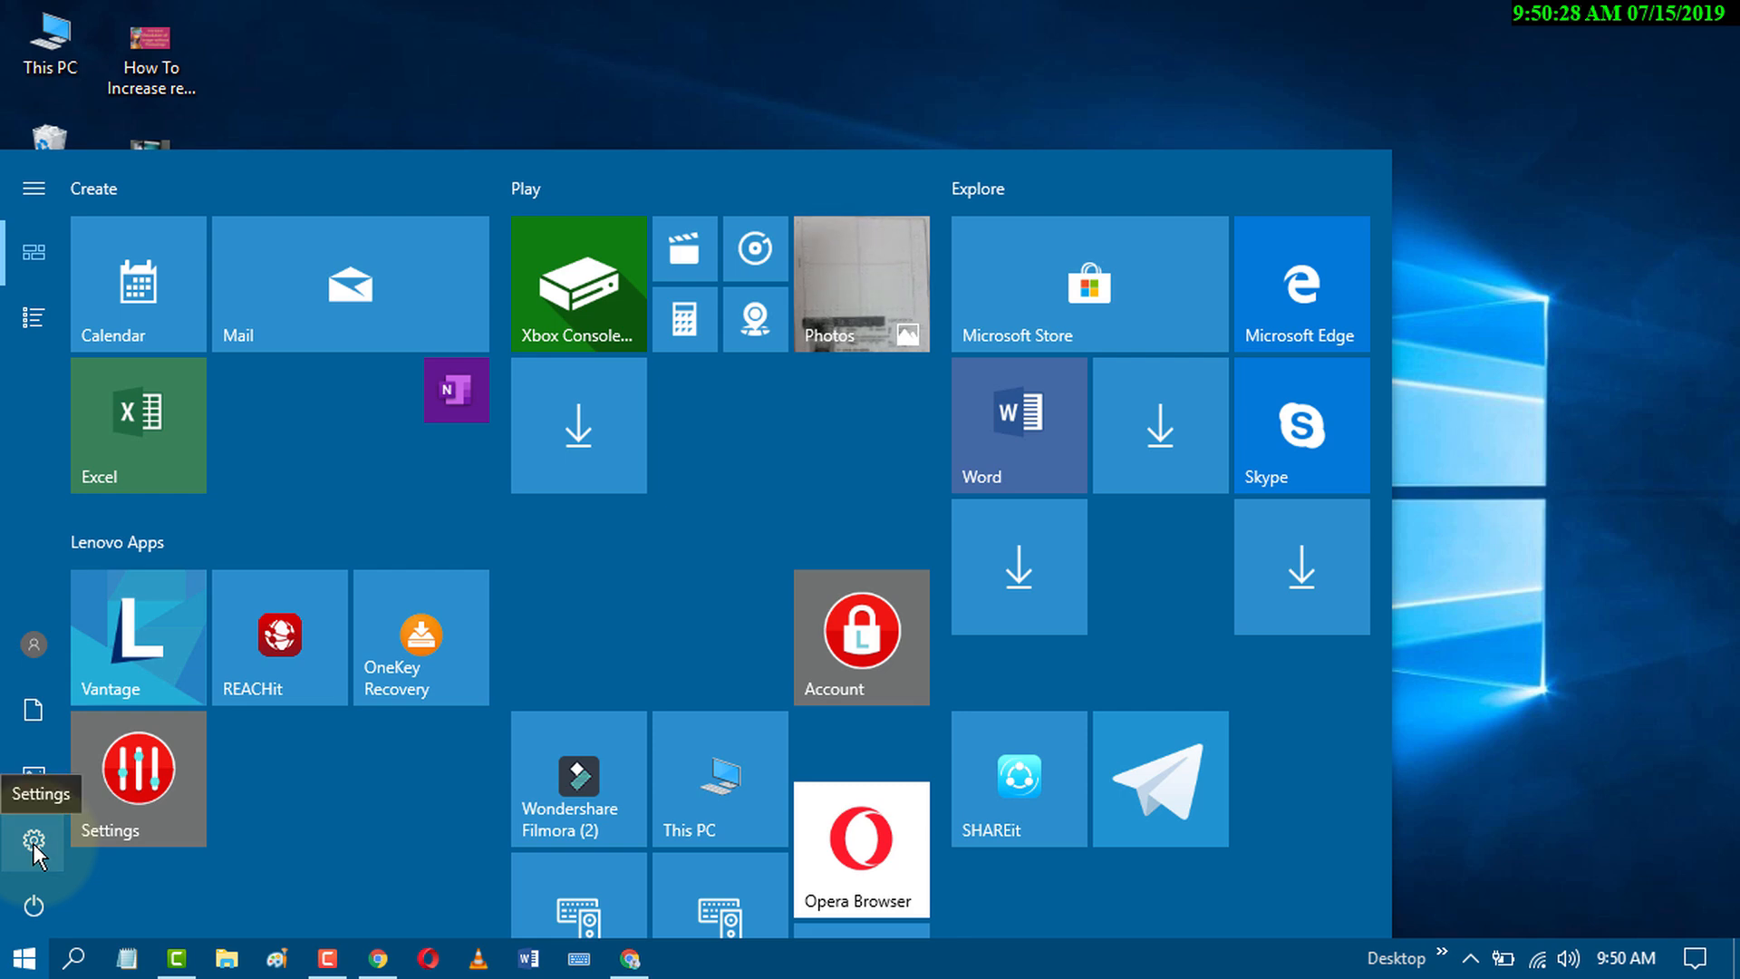
click(33, 843)
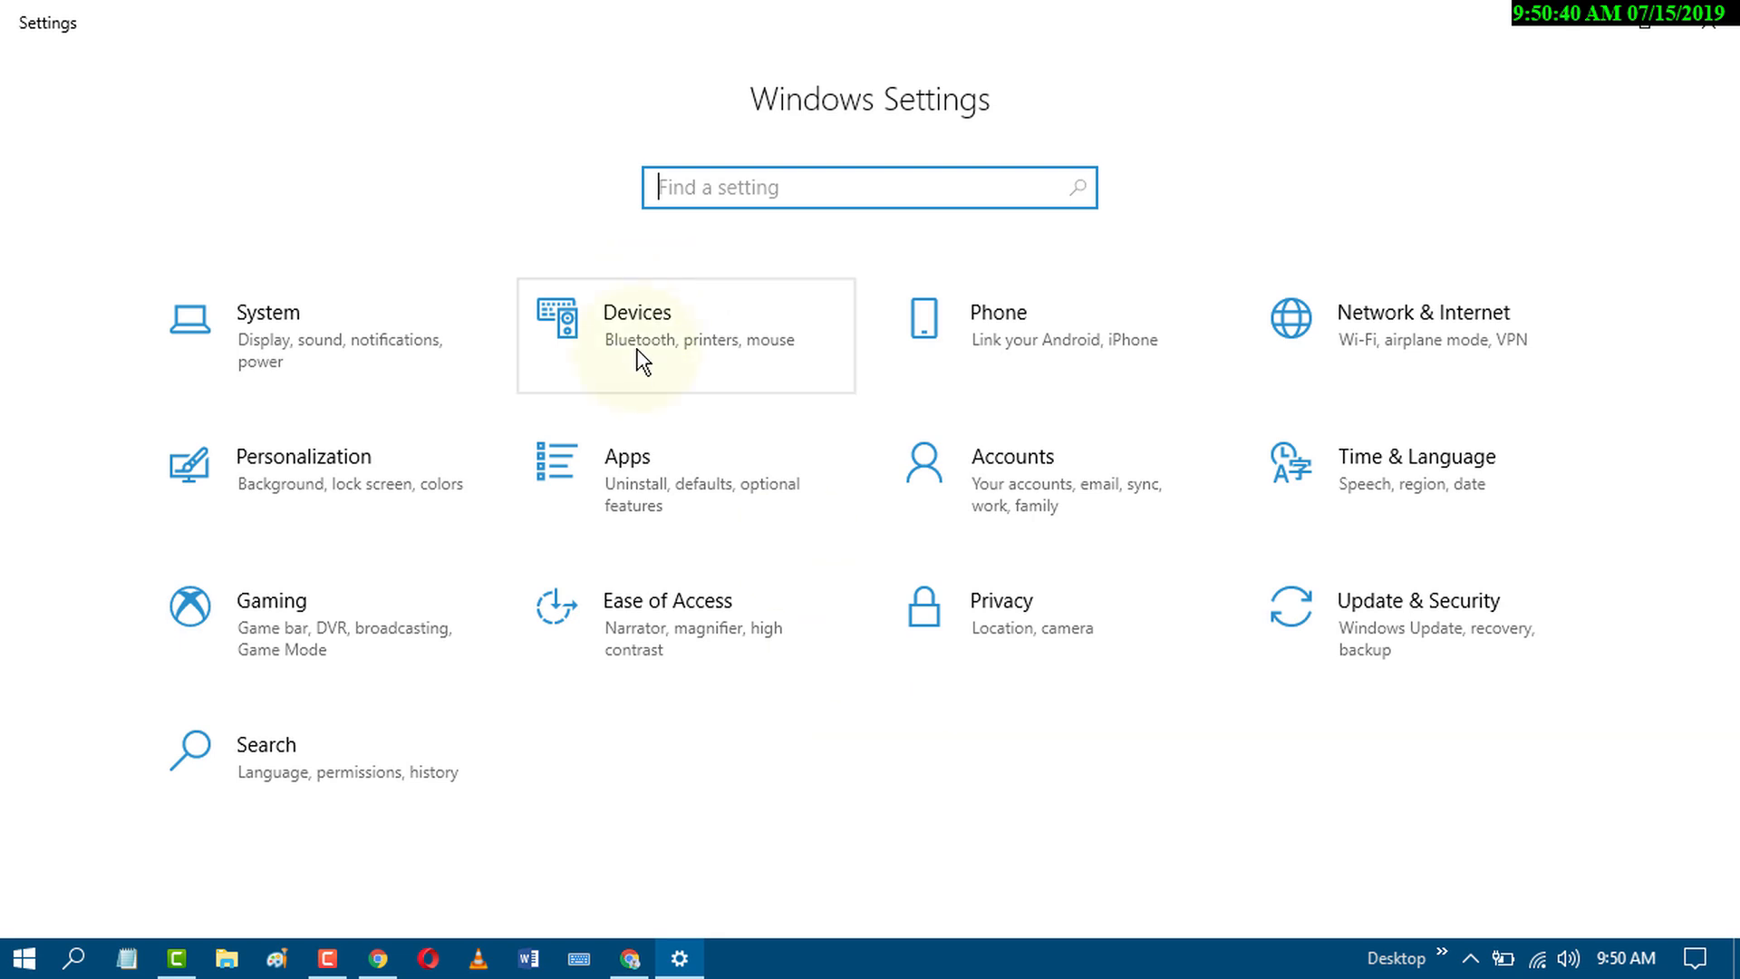
click(636, 338)
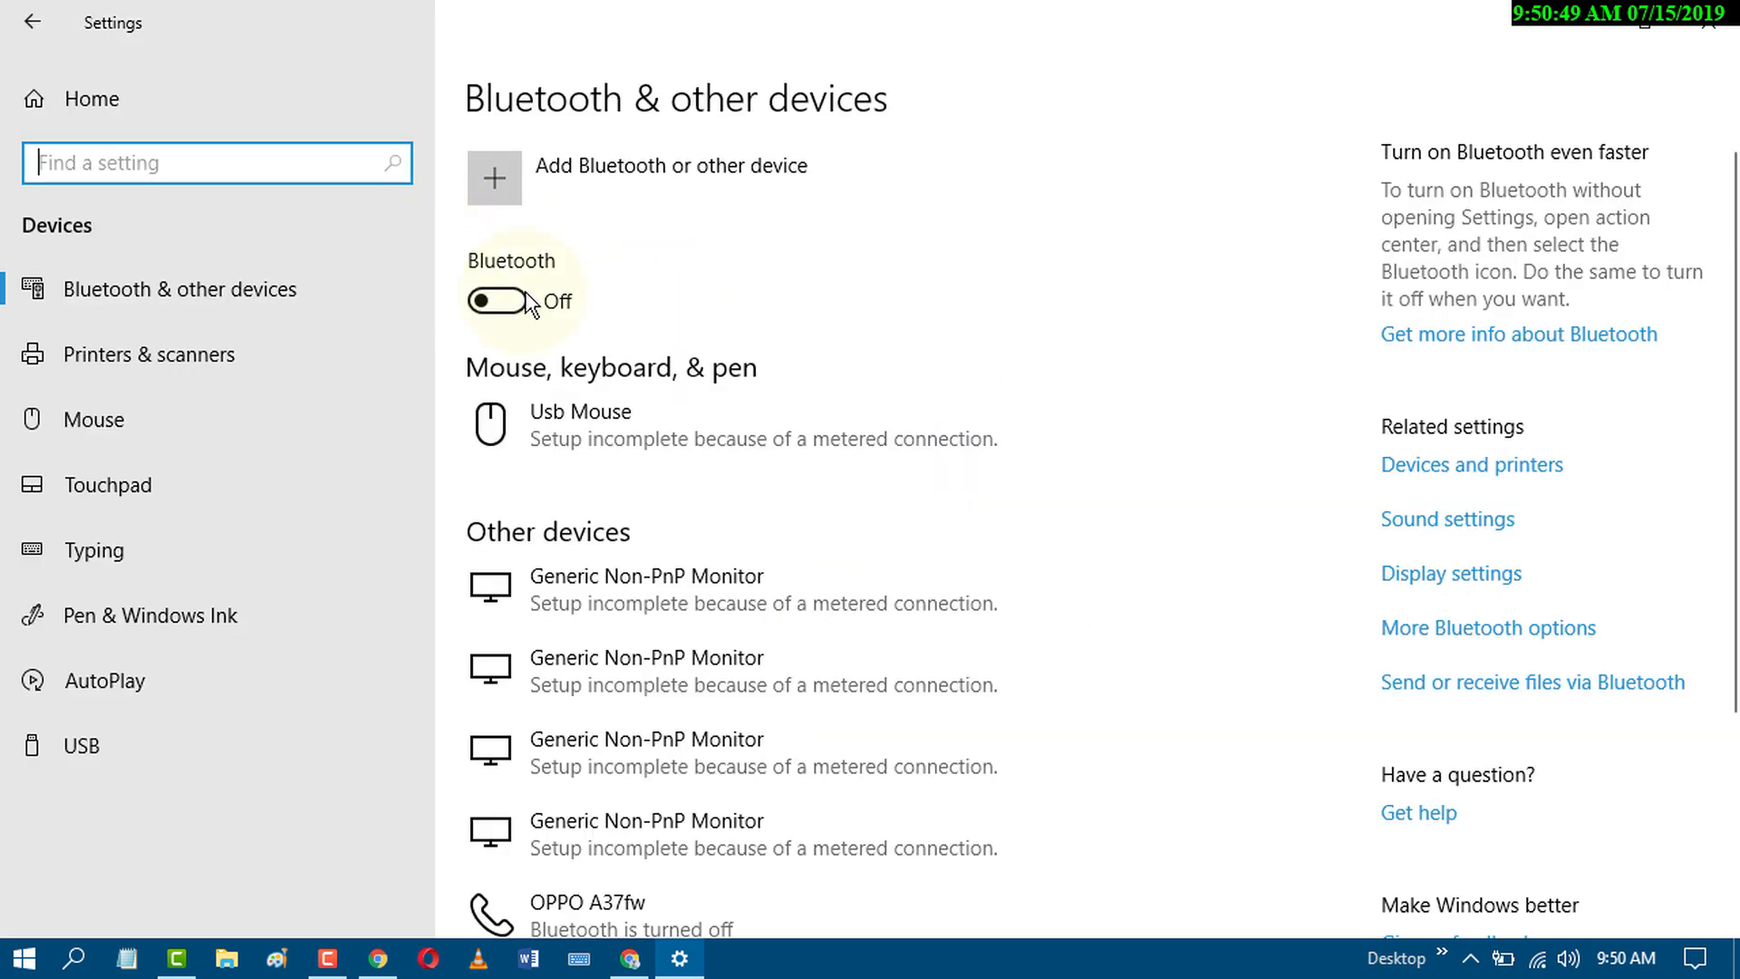
click(497, 301)
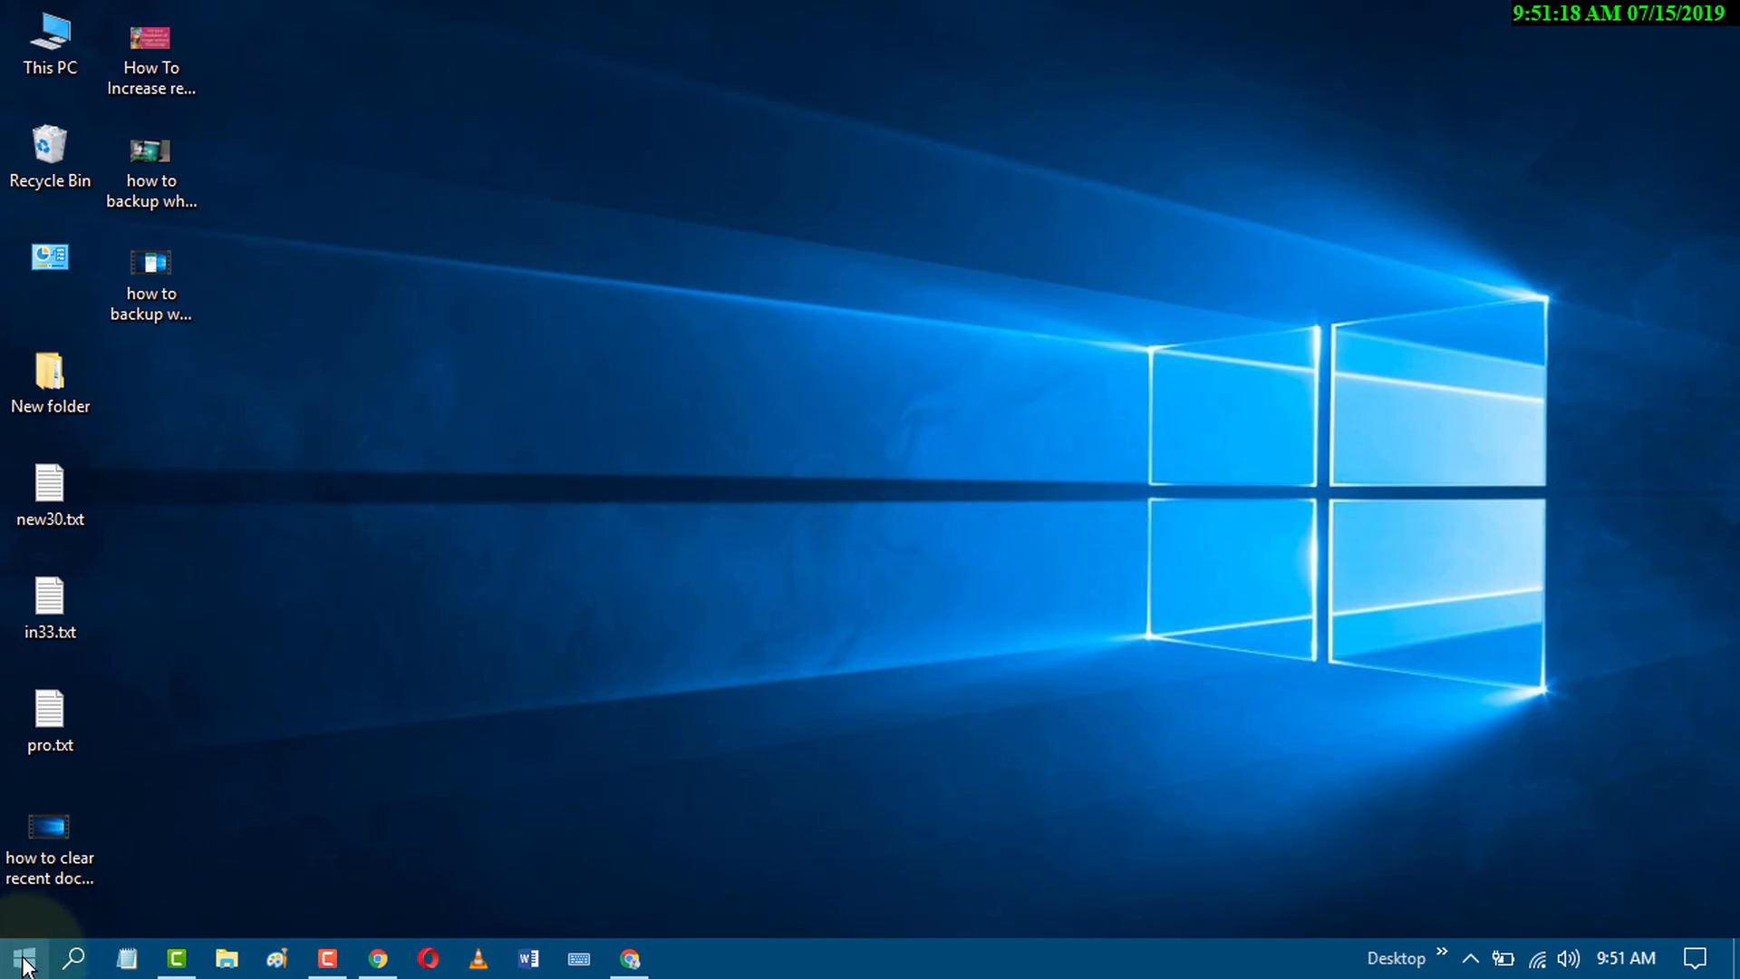
- Reach Settings > Network & Internet > Airplane mode and switch Bluetooth off, keeping Wi-Fi on
click(21, 957)
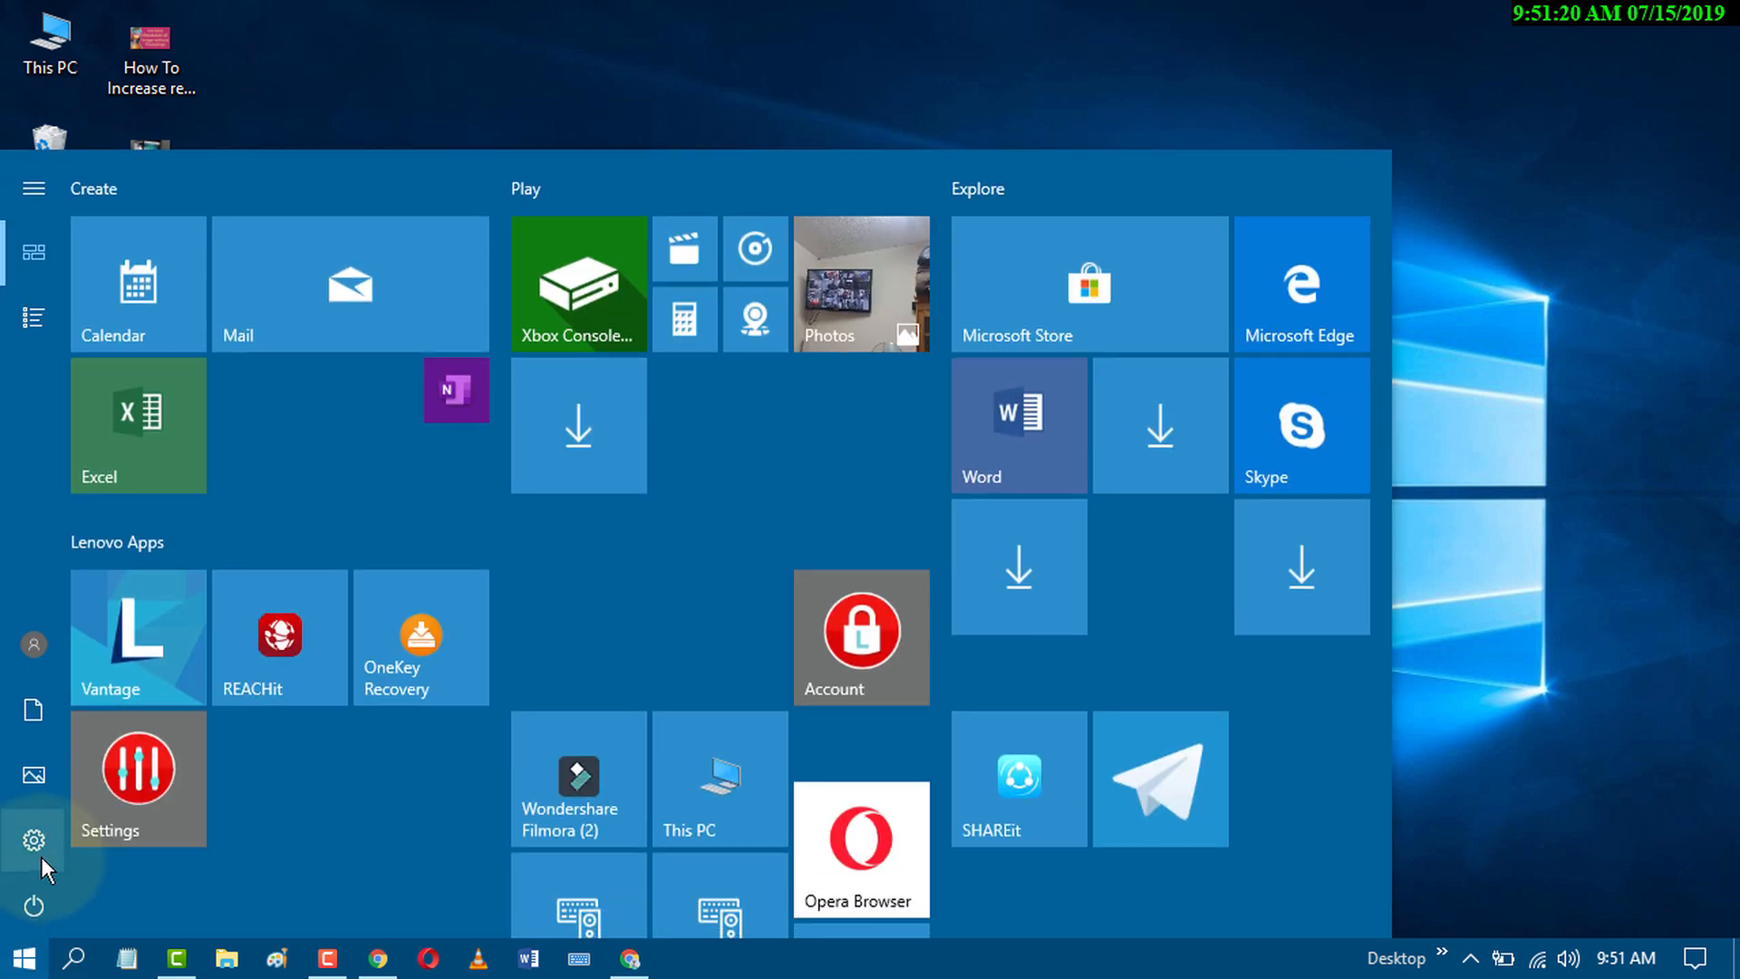
click(138, 778)
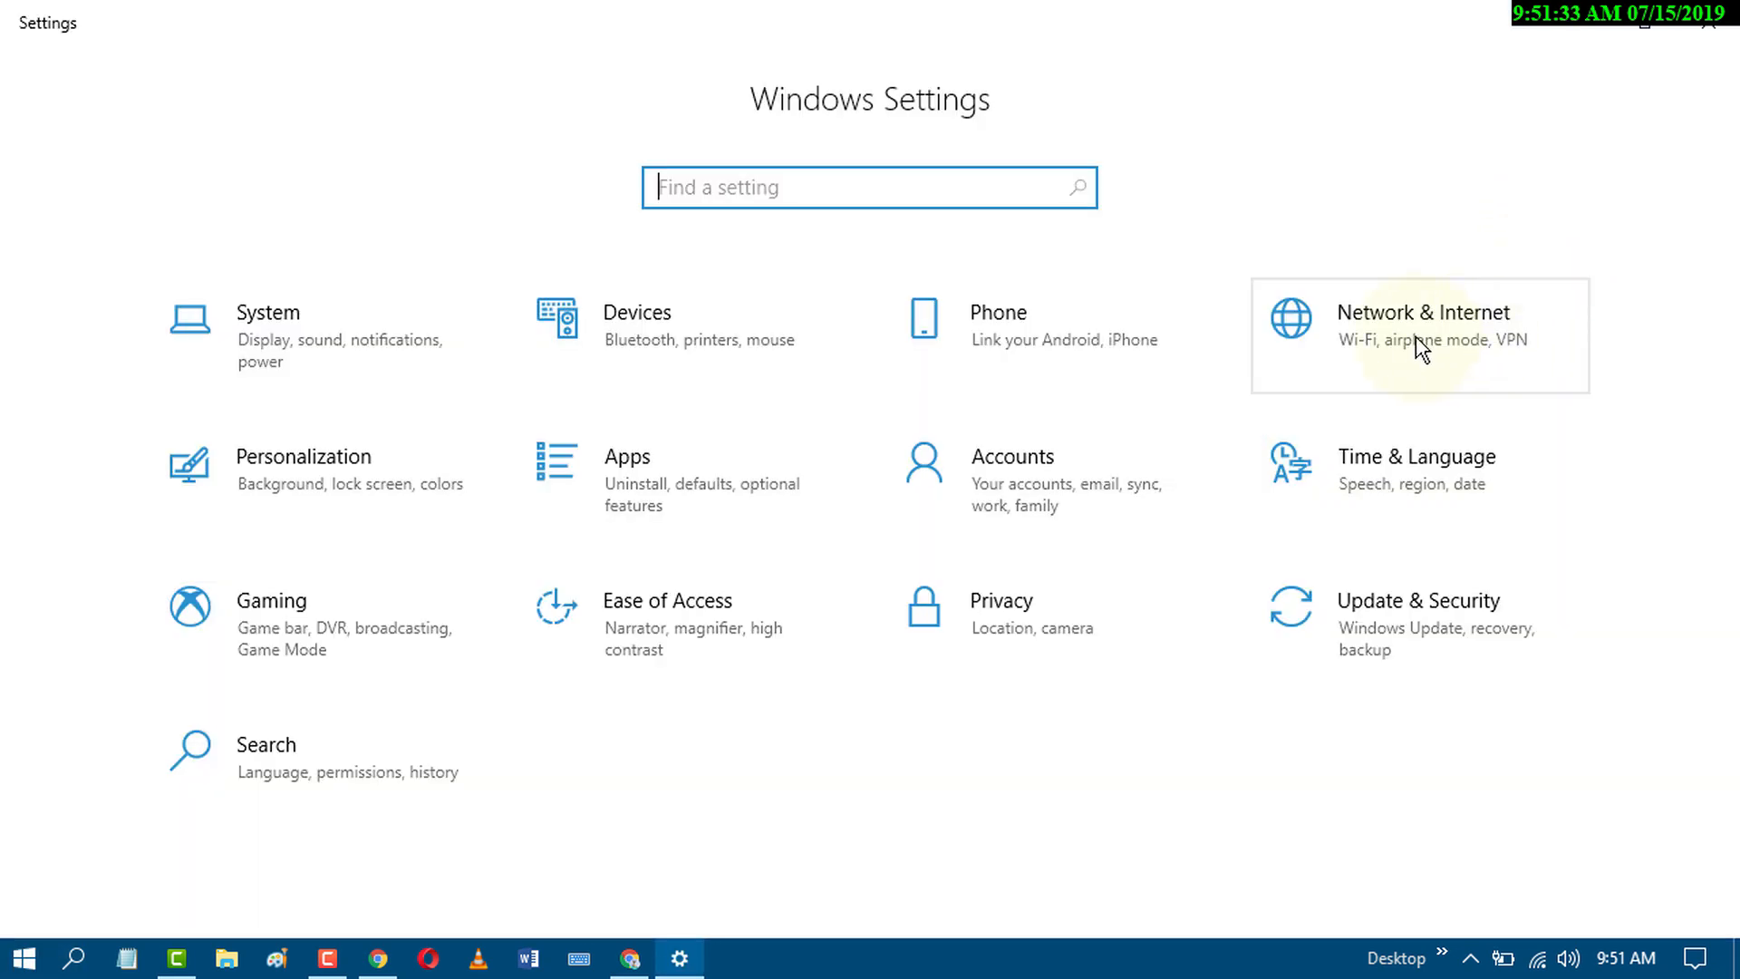
click(1425, 323)
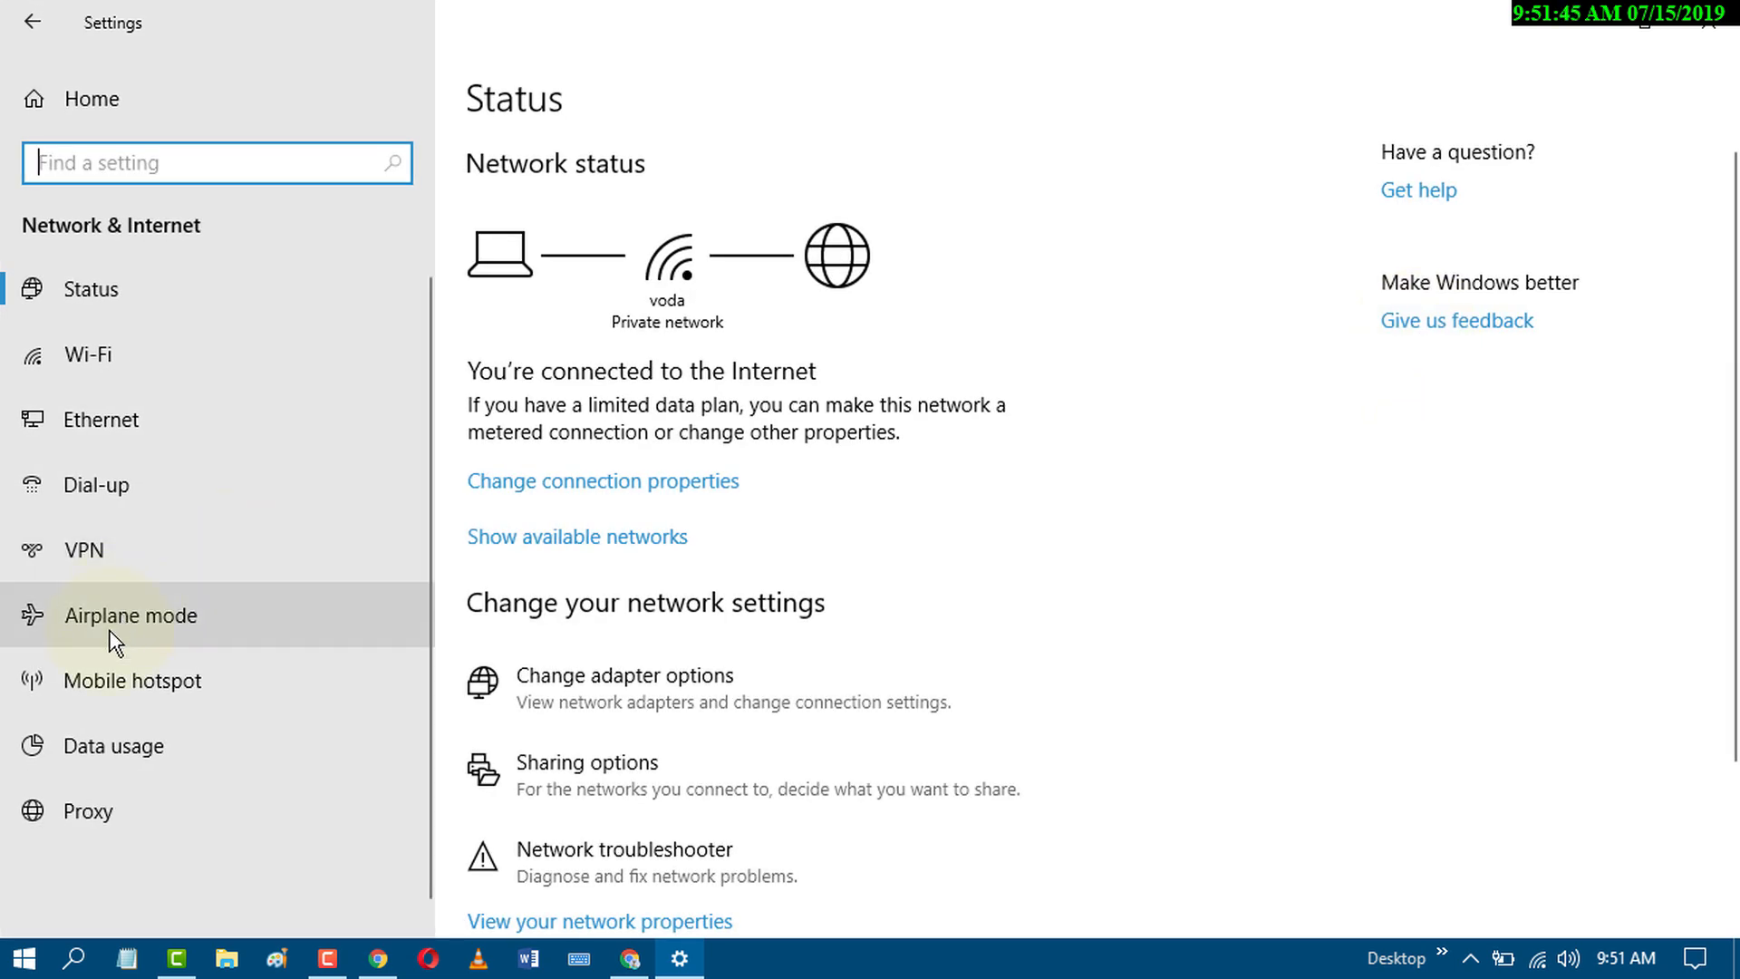
click(130, 614)
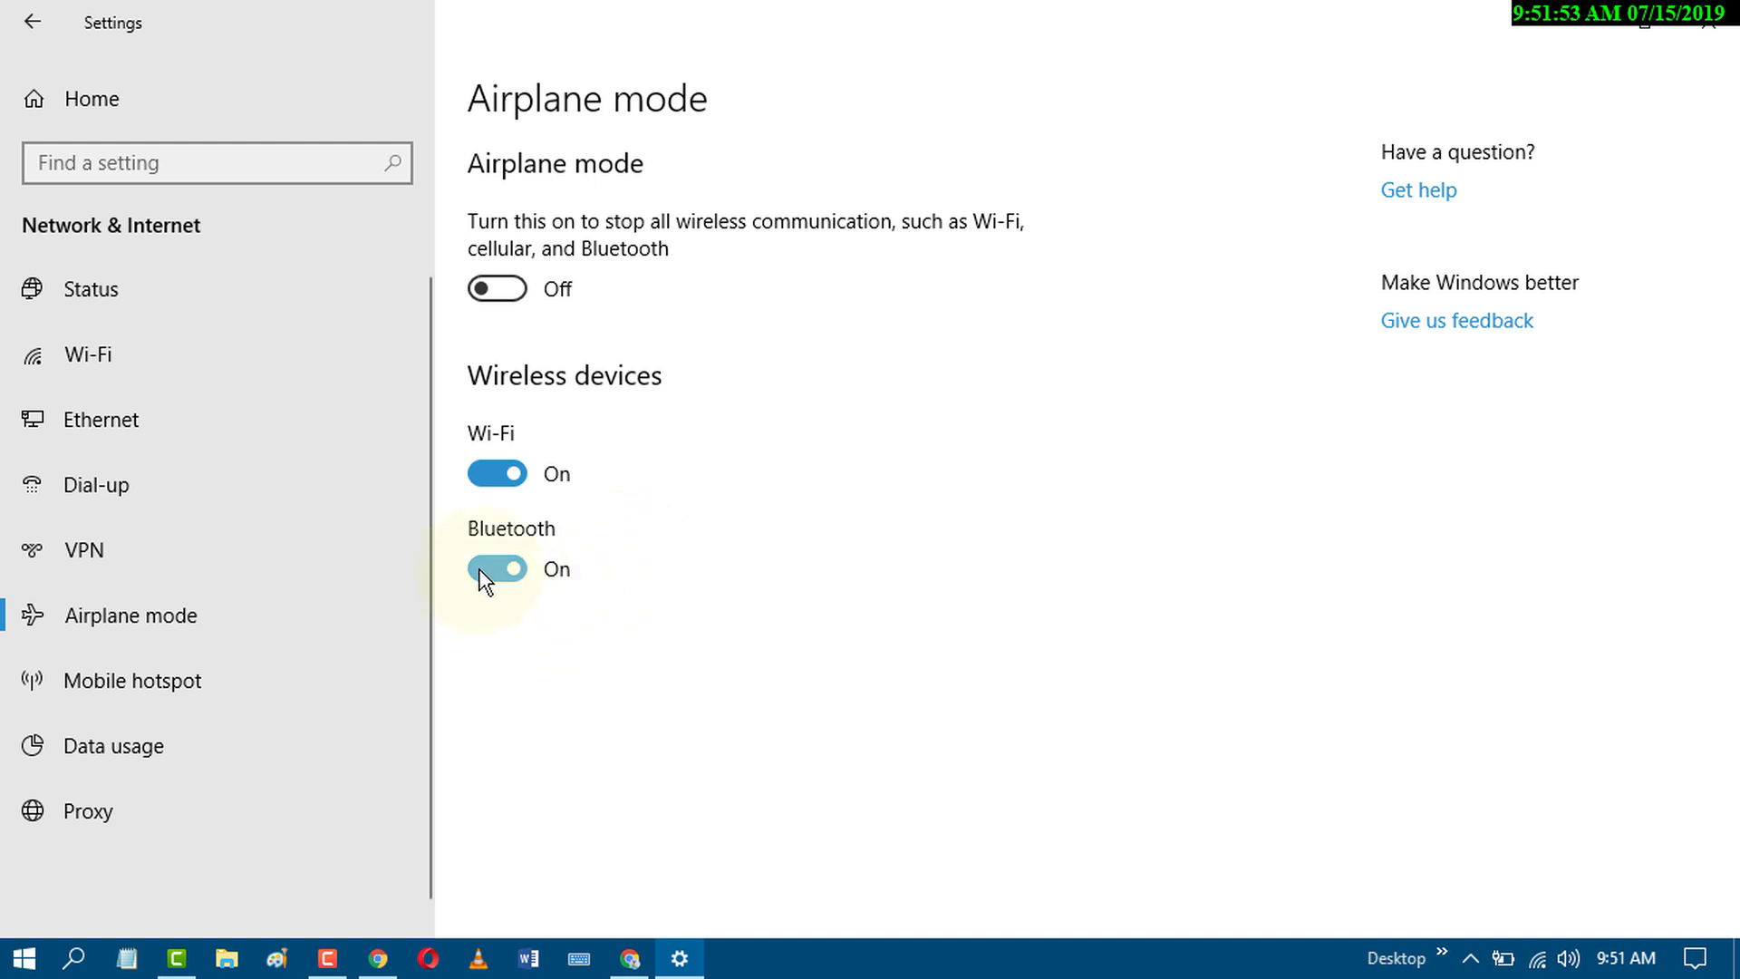
click(497, 568)
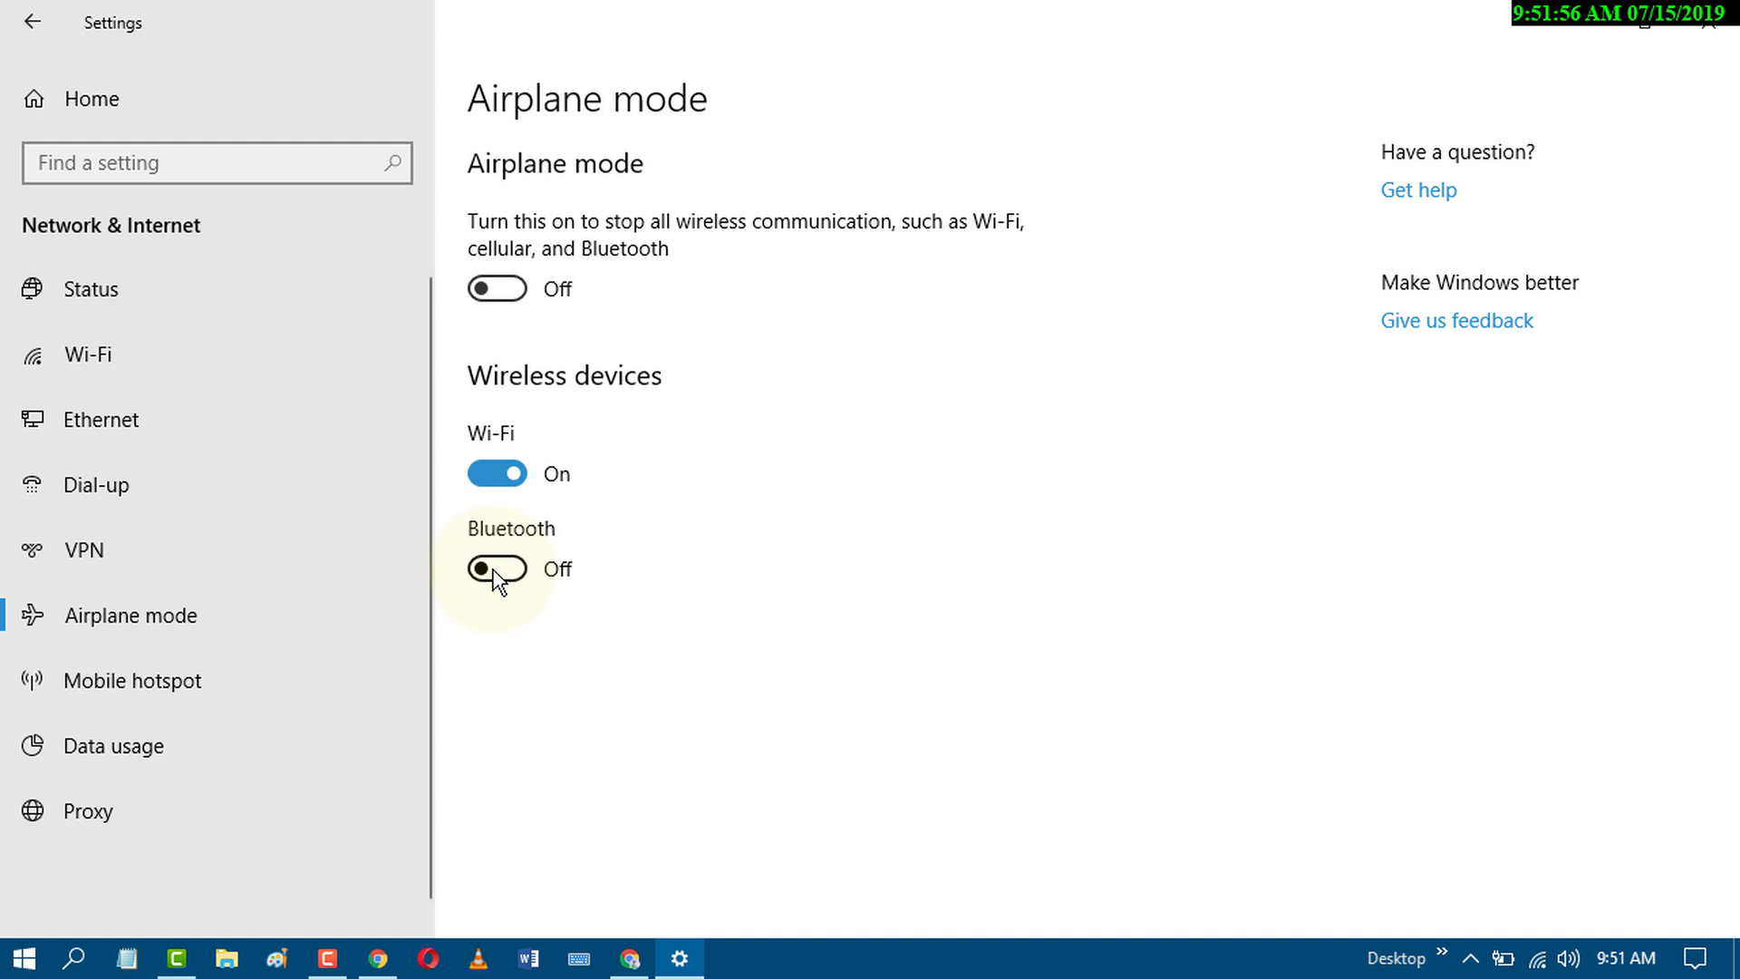